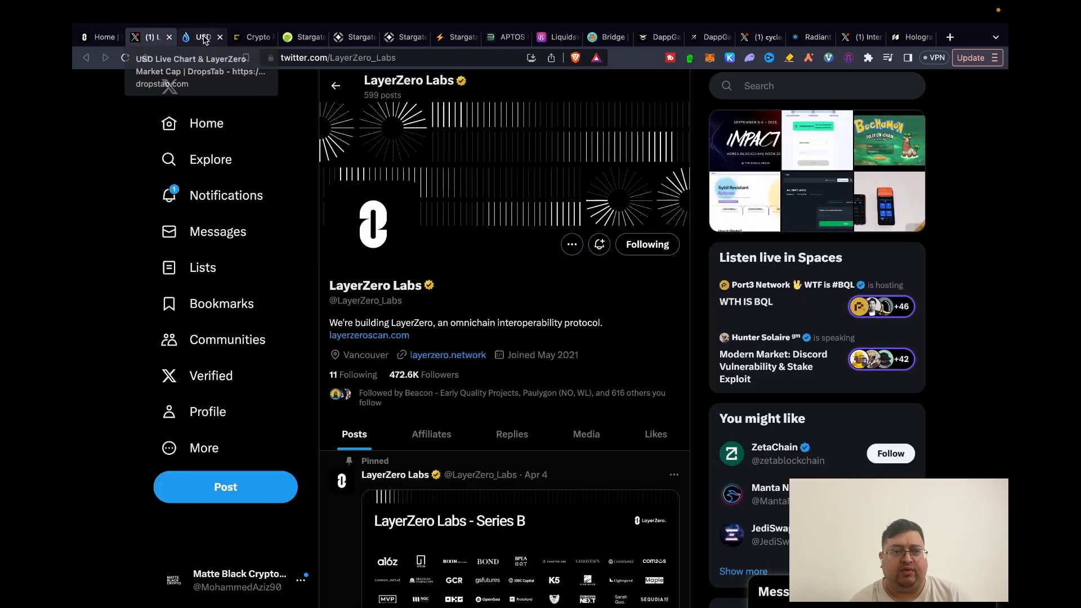
Step: Show LayerZero's fundraising rounds on DropsTab, from Seed through Series B at $3.00B FDV
click(200, 36)
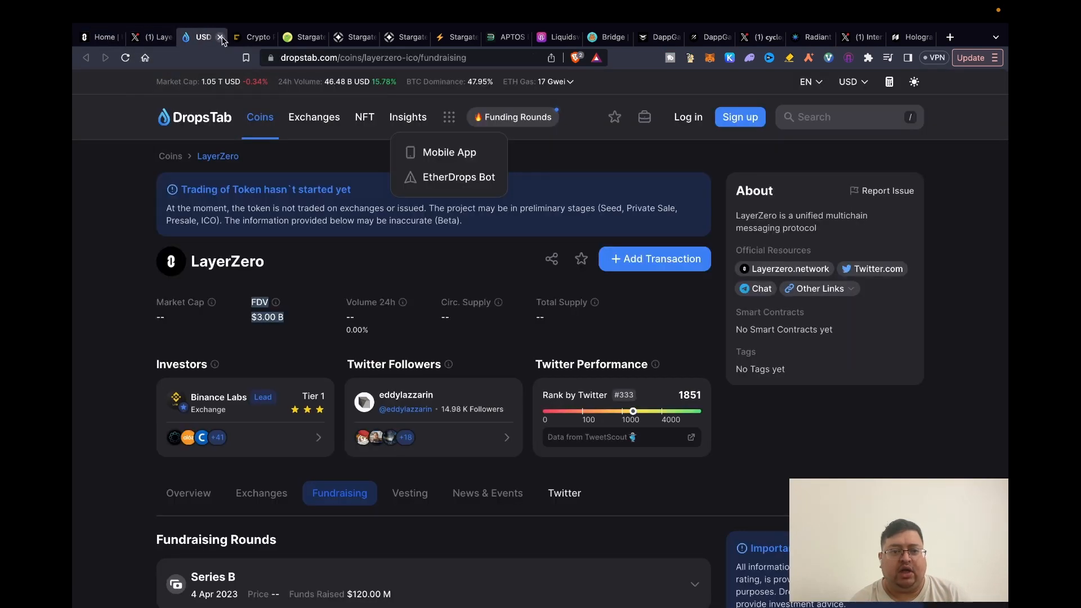
scroll(down, 3)
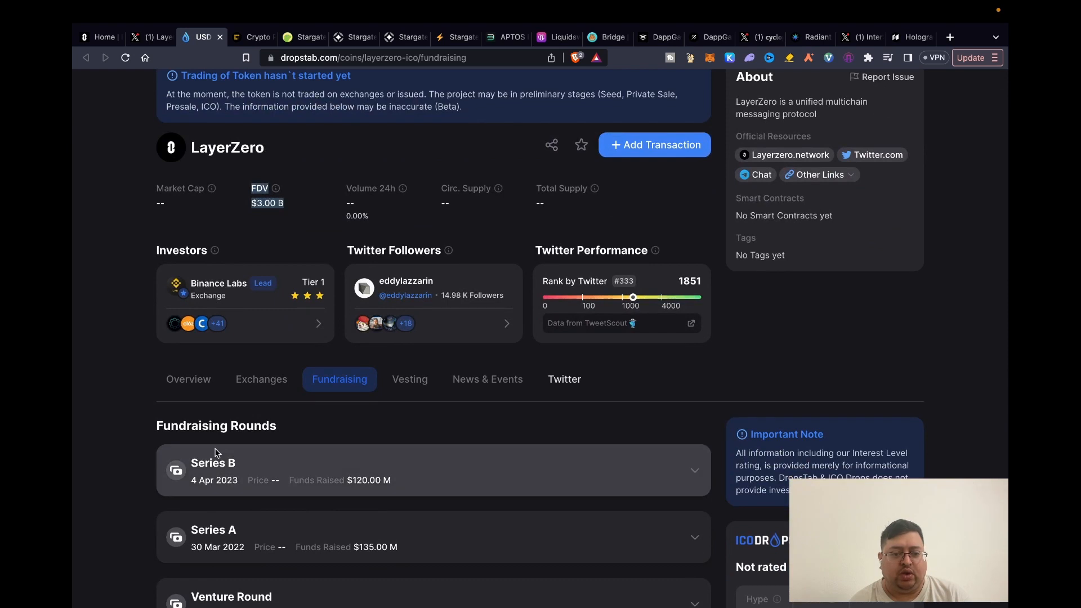
scroll(down, 3)
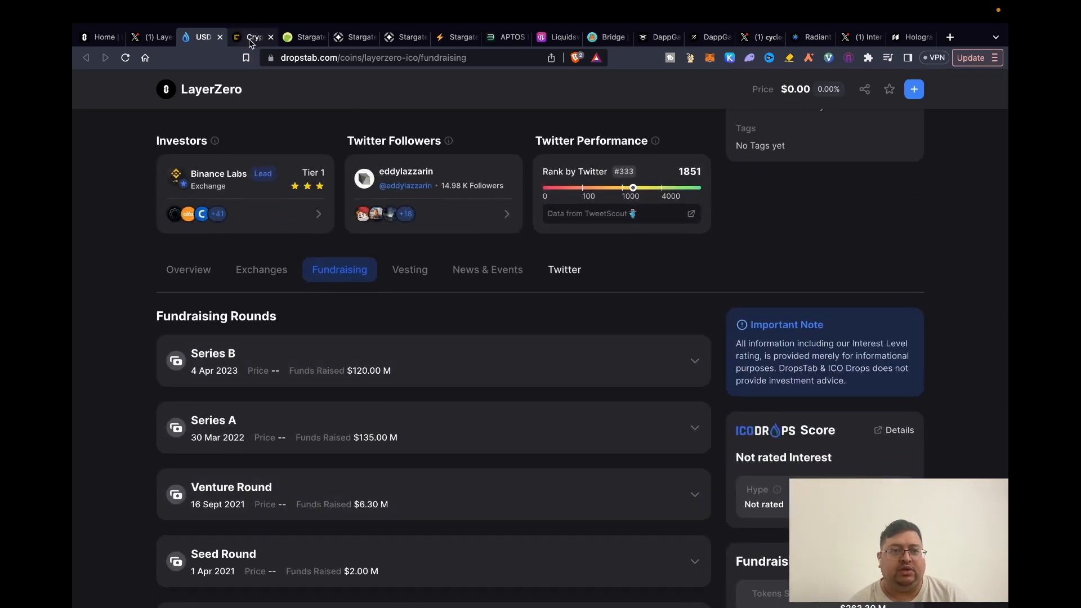
Step: Show the LayerZero site's Core Concept and Funds section listing a16z, Sequoia, PayPal Ventures, Coinbase Ventures
click(253, 36)
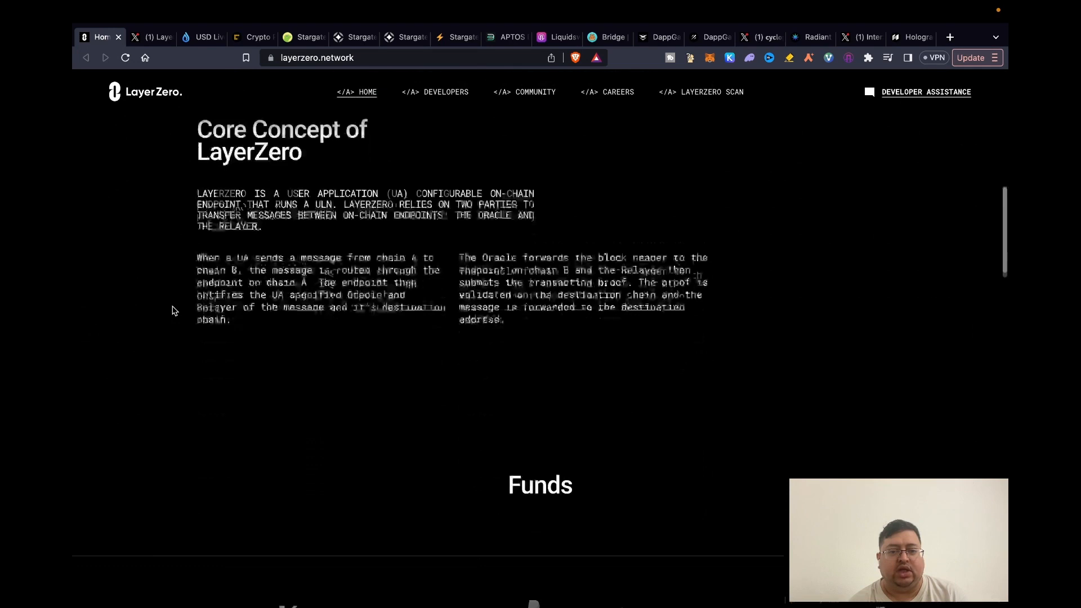
scroll(down, 3)
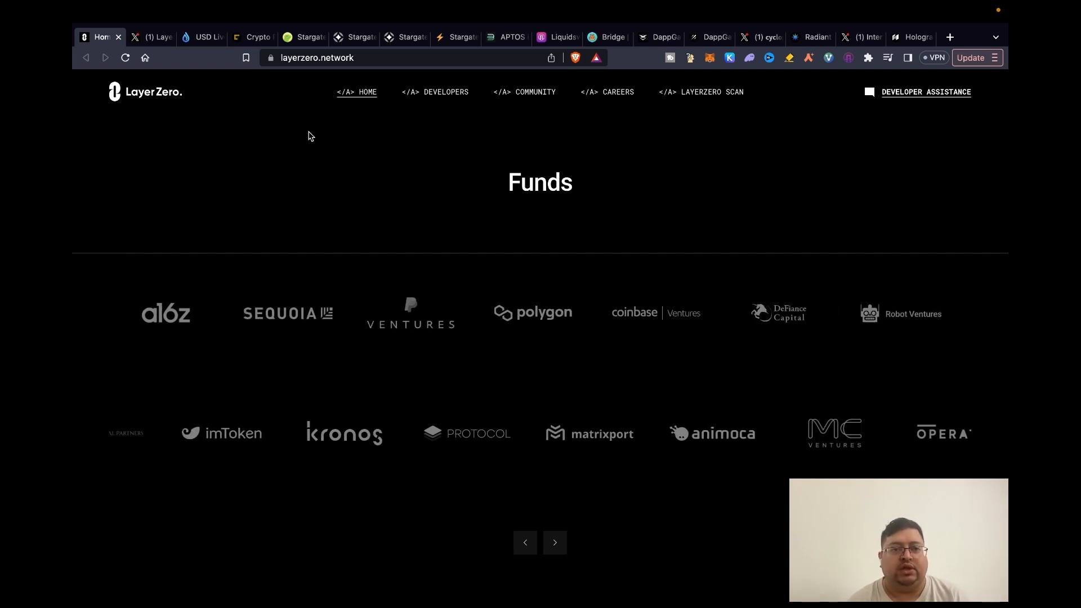
Step: Review Stargate Finance's price stats and Markets table on CoinGecko, ending on the Stargate transfer app
click(302, 36)
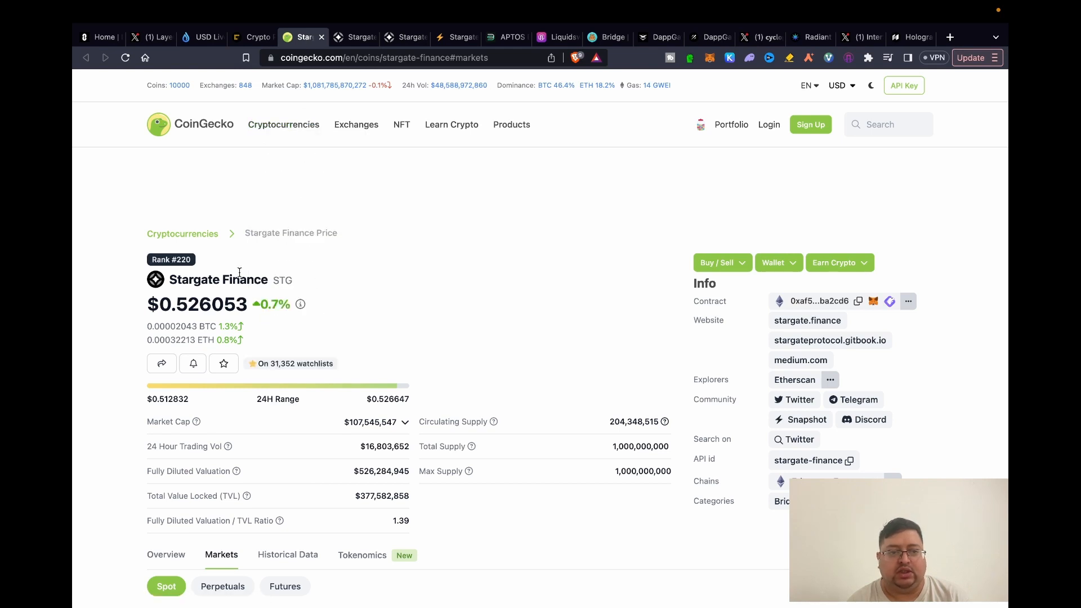
mouse_move(354, 234)
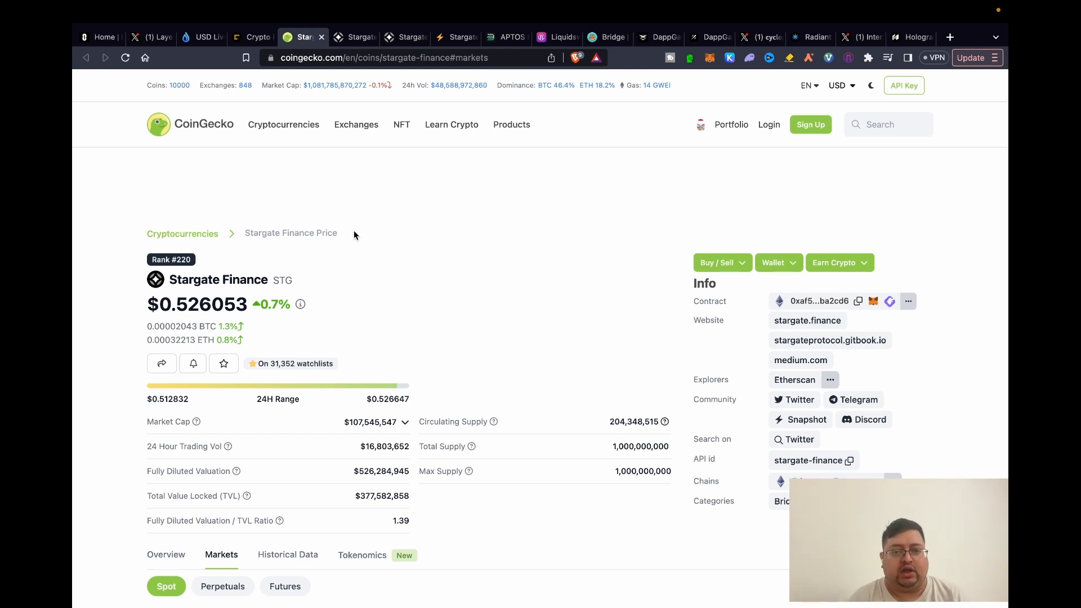
click(352, 36)
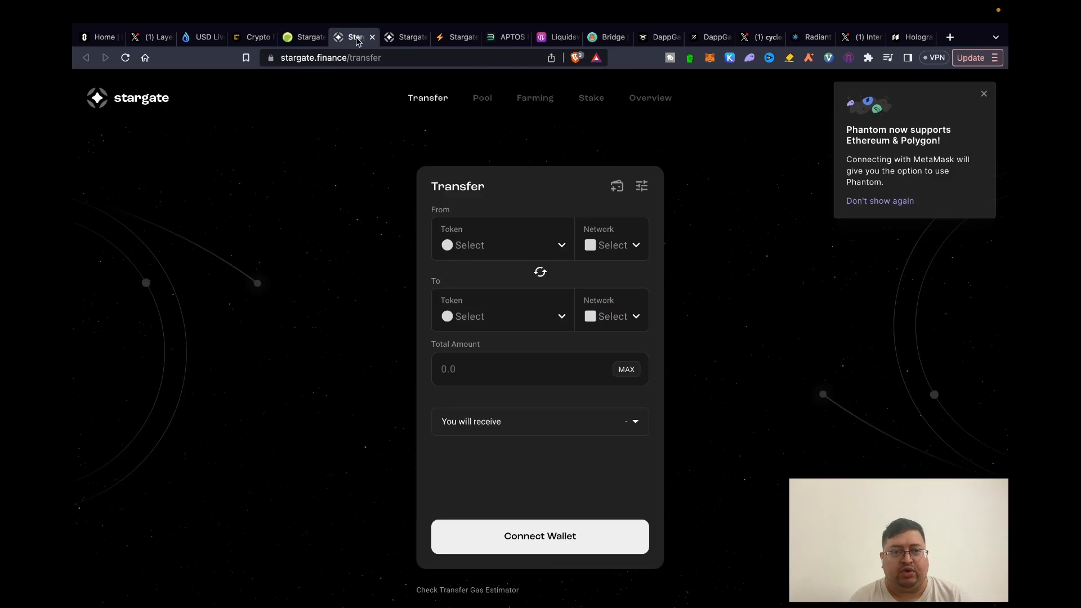
click(301, 36)
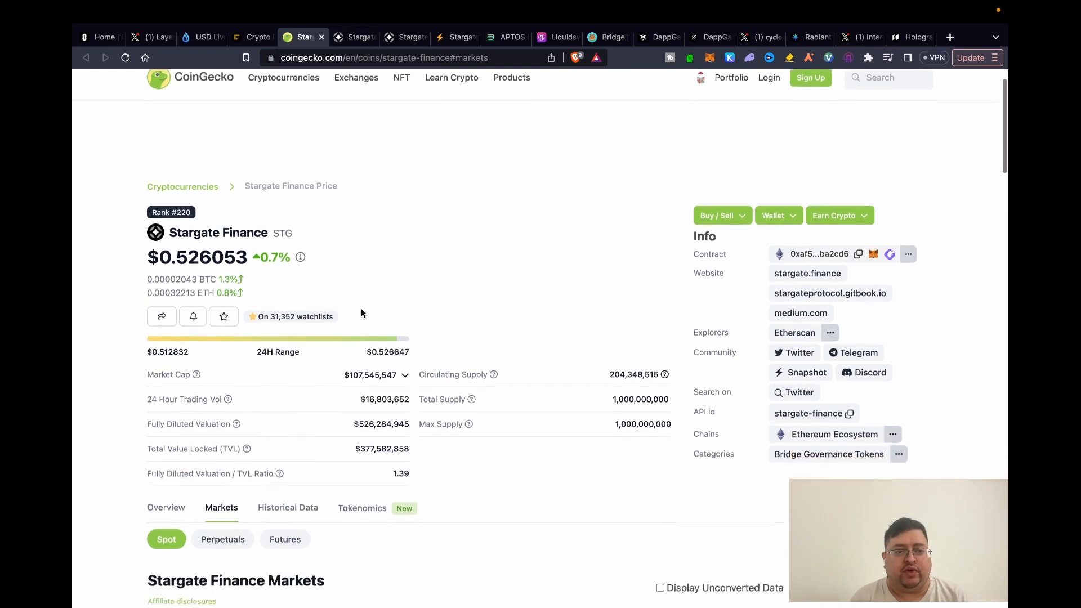
scroll(down, 3)
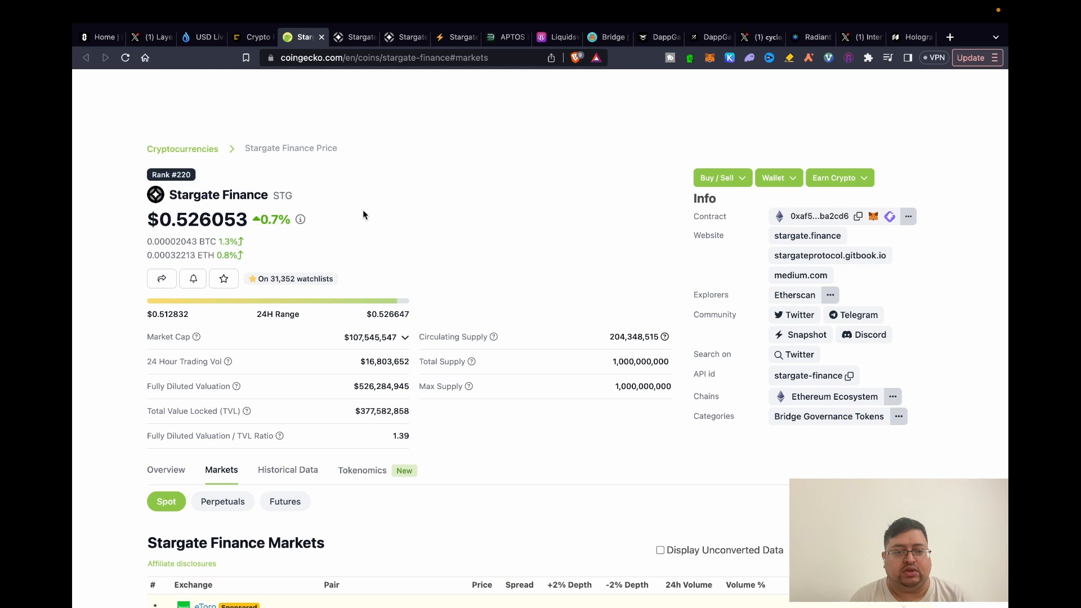
scroll(down, 3)
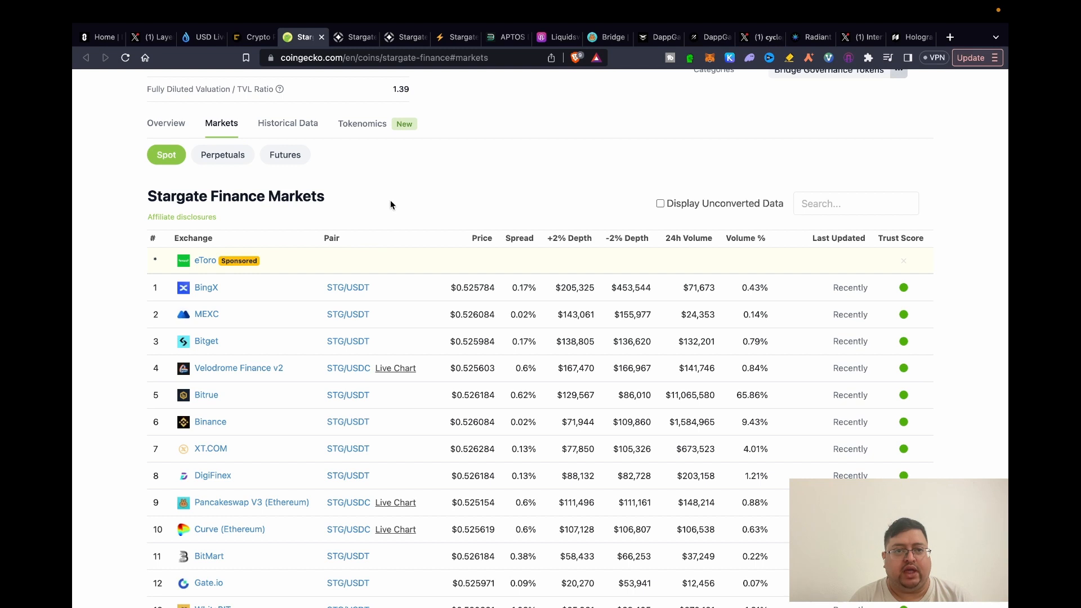
mouse_move(266, 438)
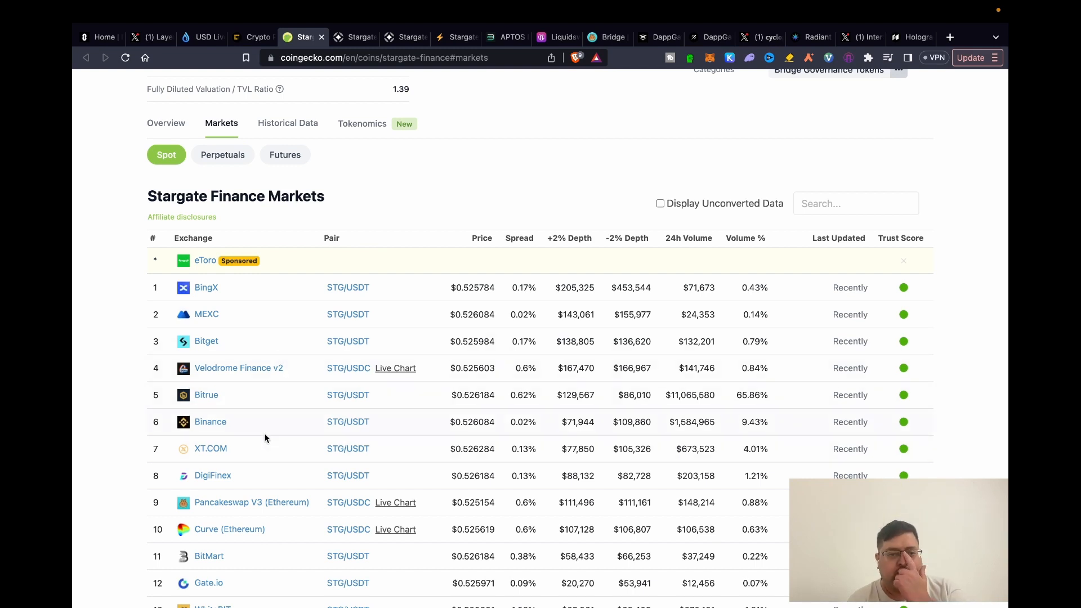
scroll(down, 3)
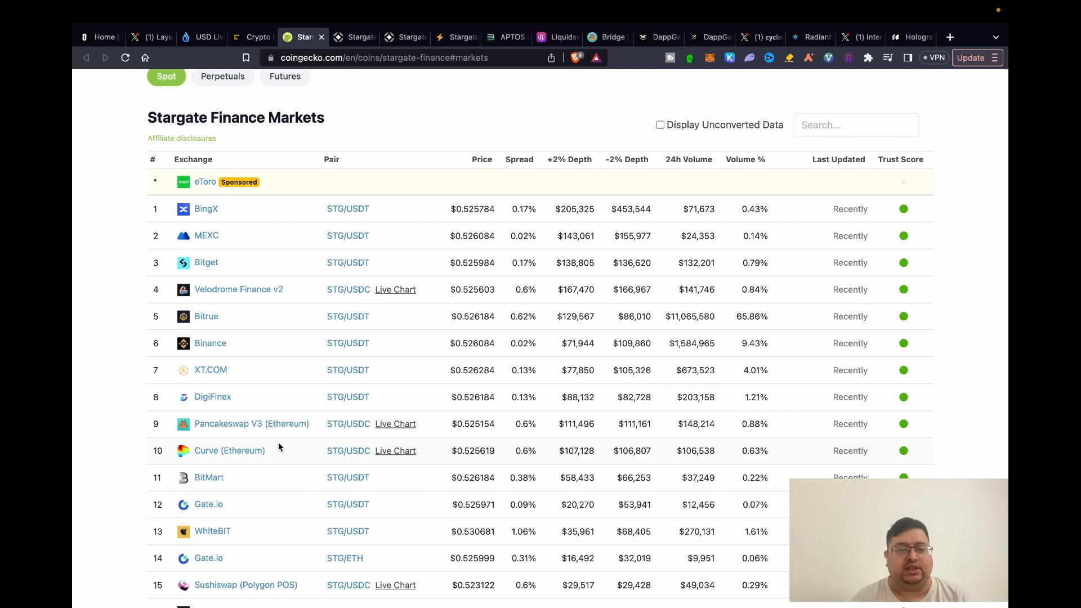
mouse_move(383, 134)
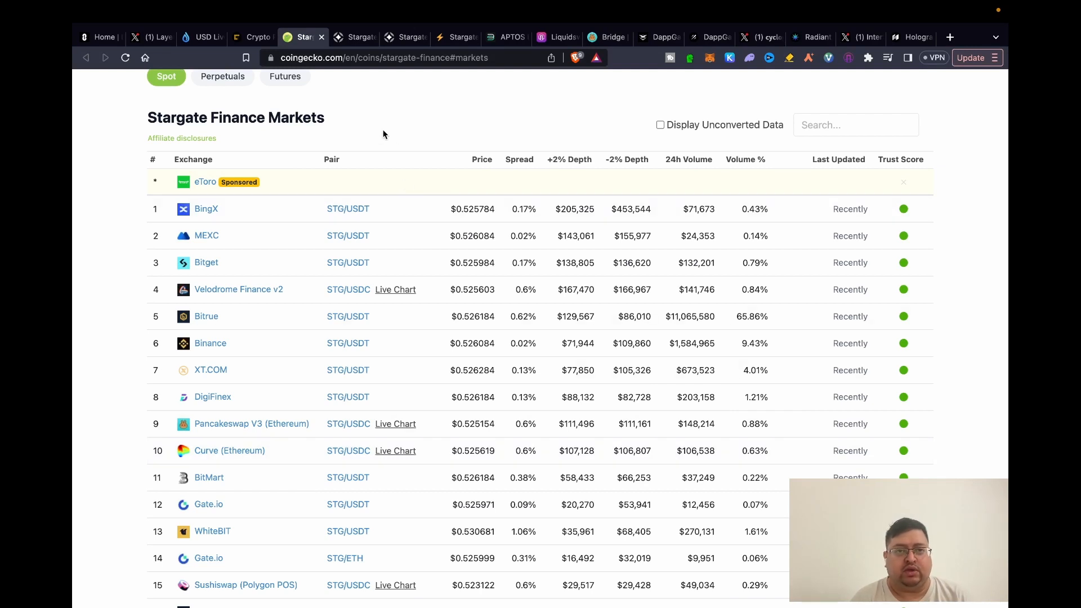
mouse_move(366, 101)
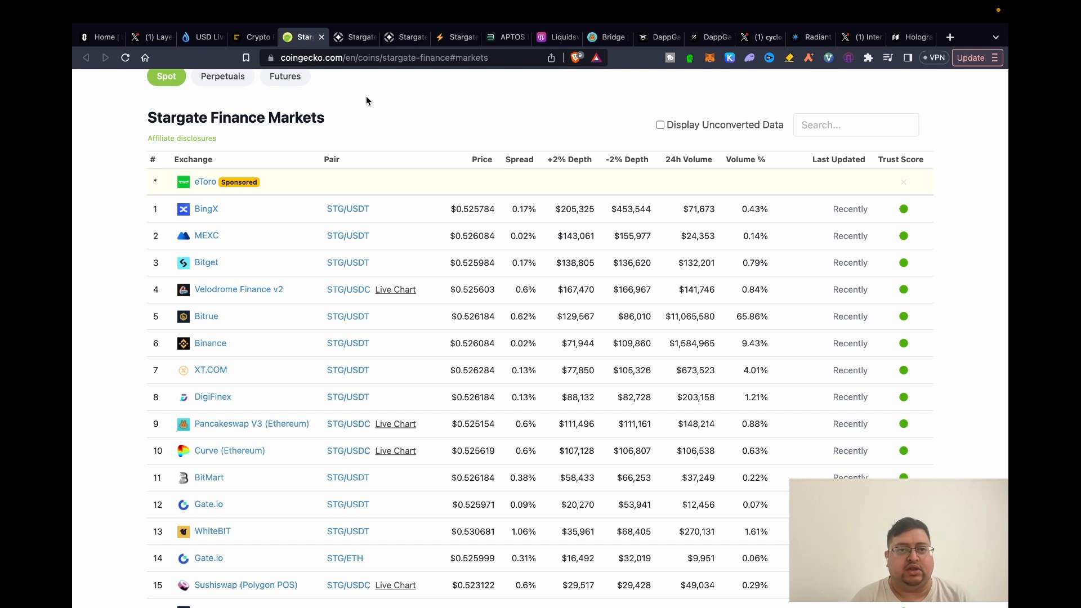
click(354, 36)
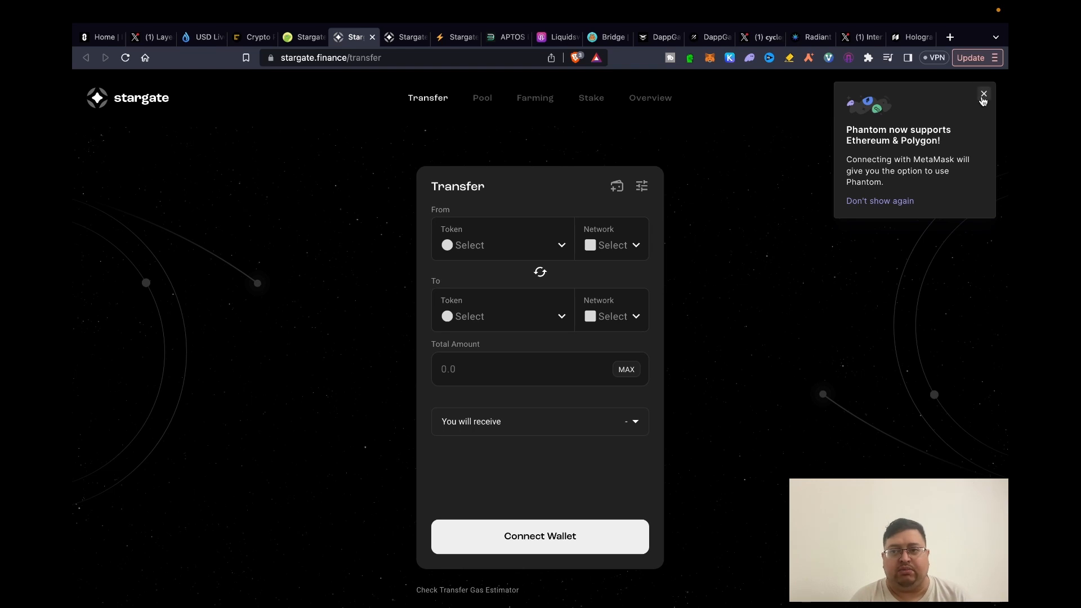
Step: Dismiss the Phantom support notice so the empty Stargate transfer form is unobstructed
click(984, 93)
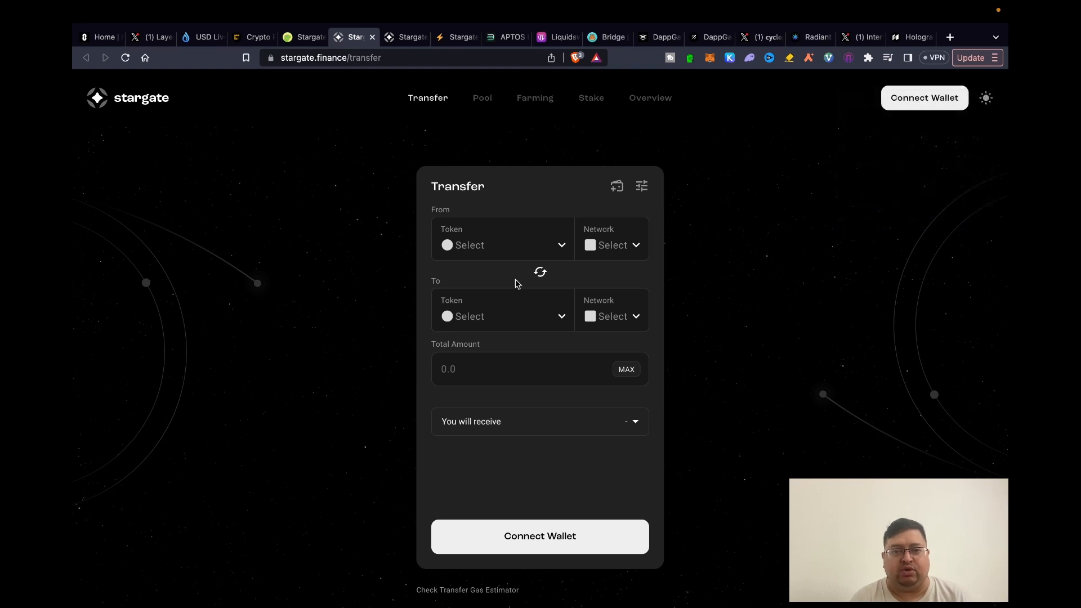
mouse_move(536, 251)
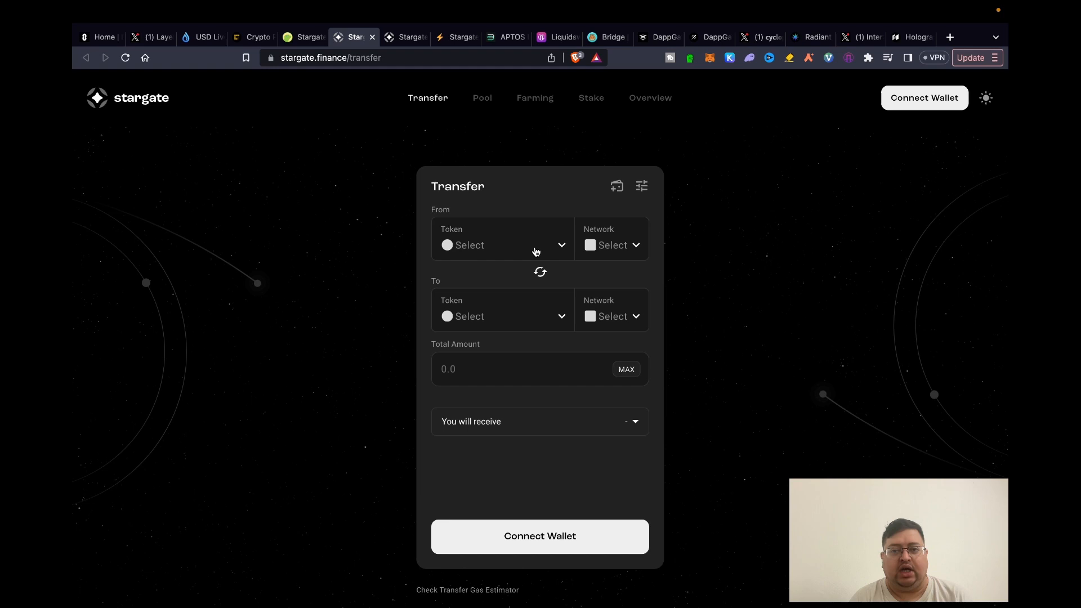
mouse_move(686, 166)
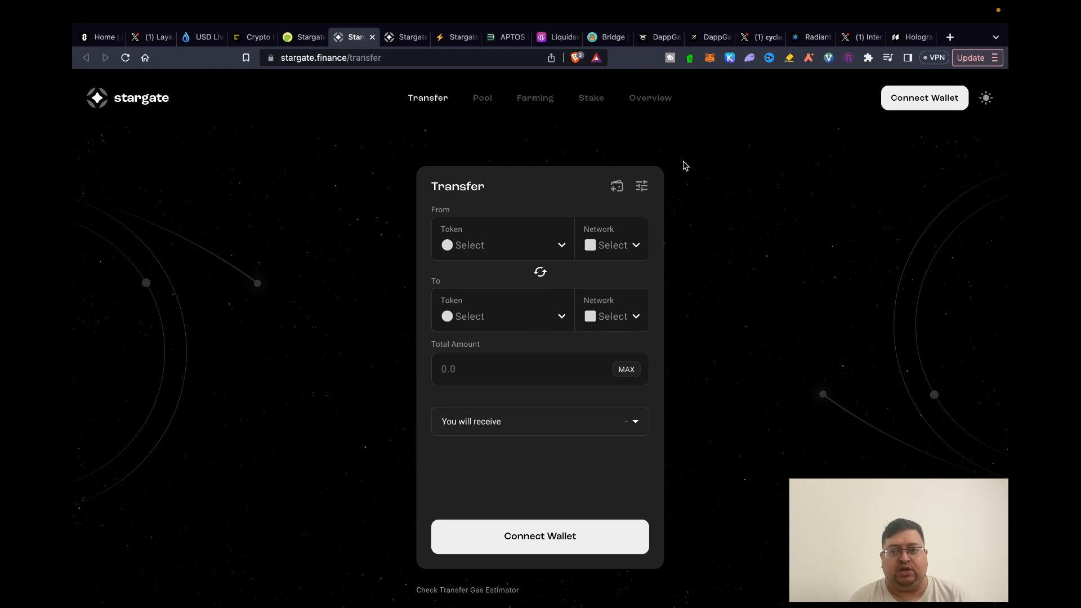
mouse_move(463, 349)
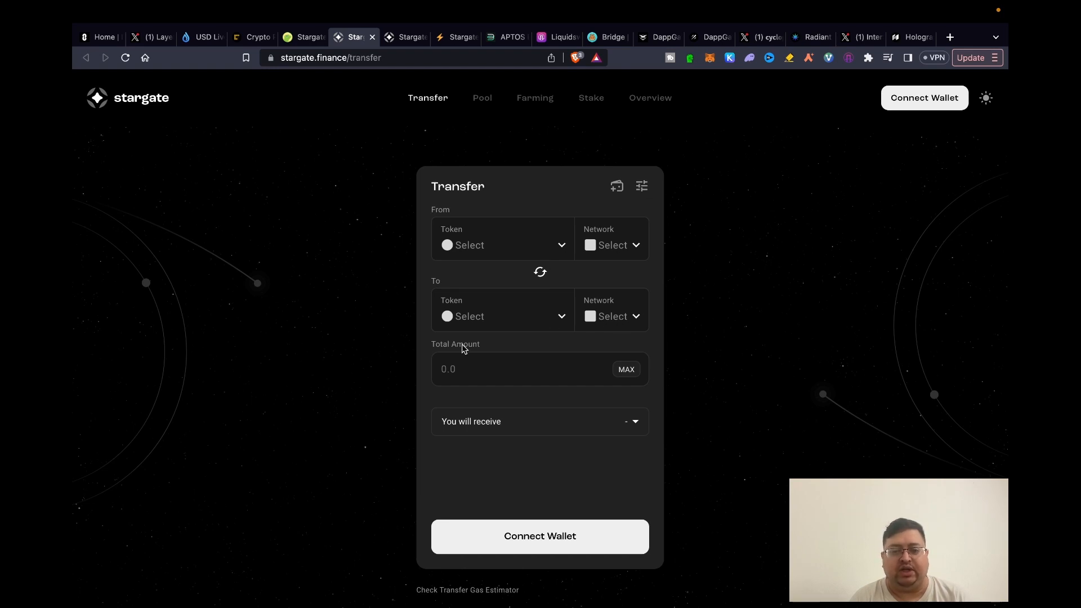
mouse_move(538, 294)
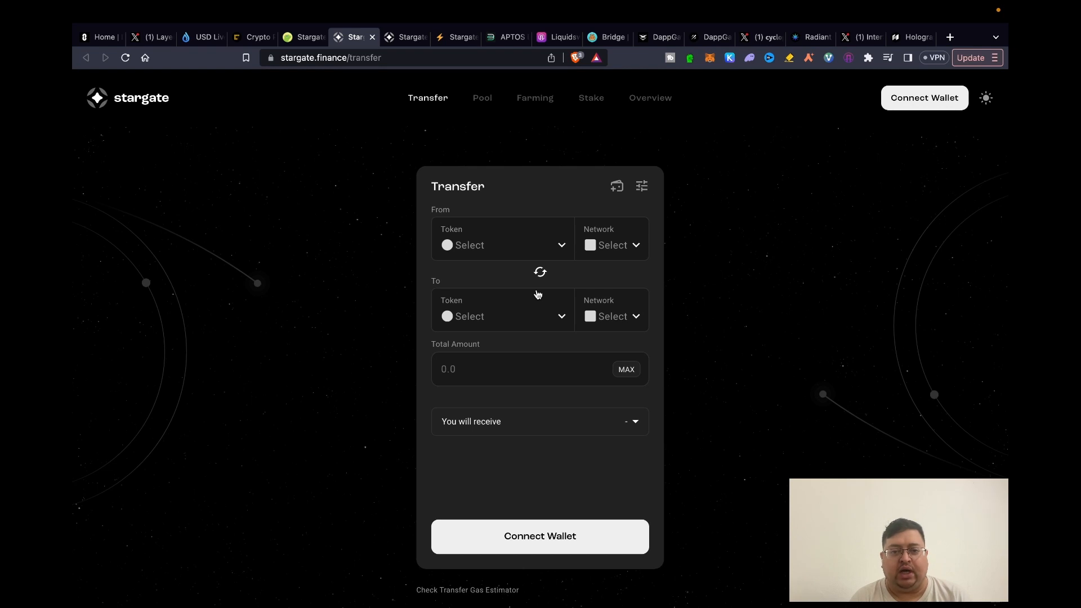
mouse_move(600, 407)
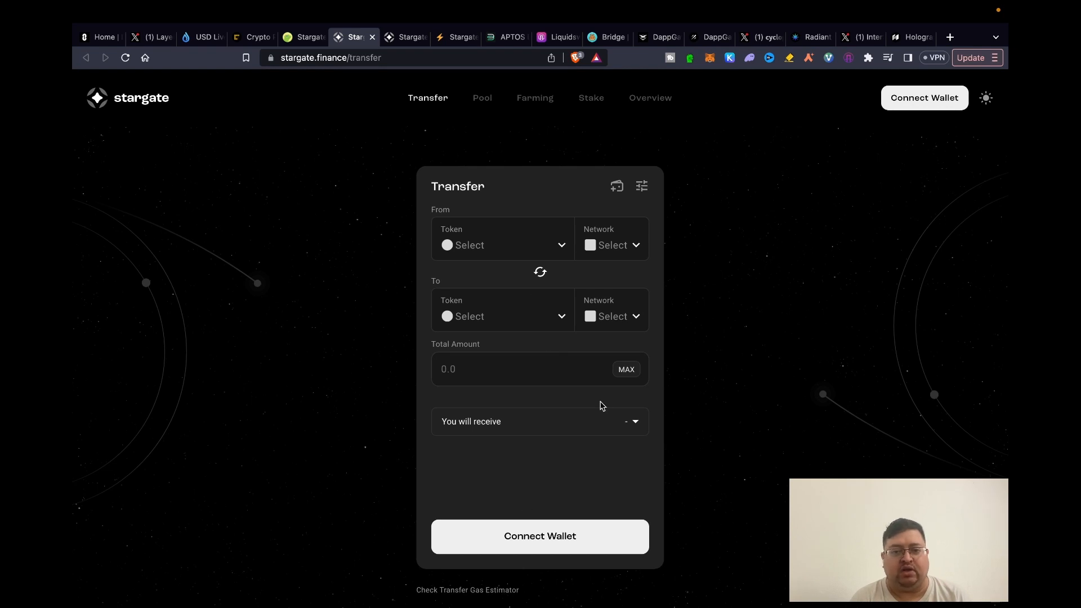
mouse_move(559, 339)
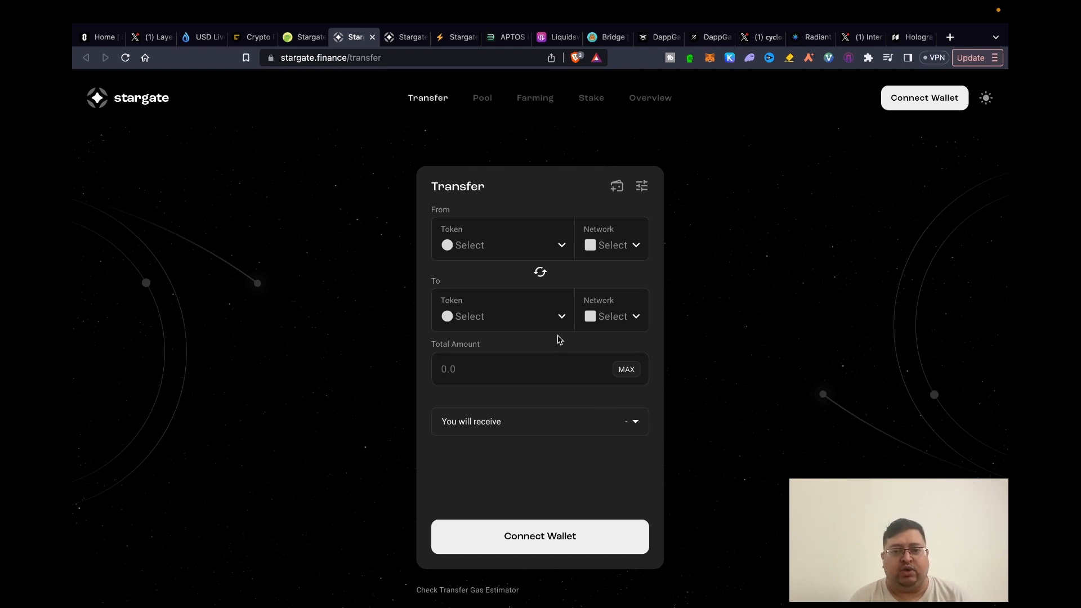
mouse_move(619, 250)
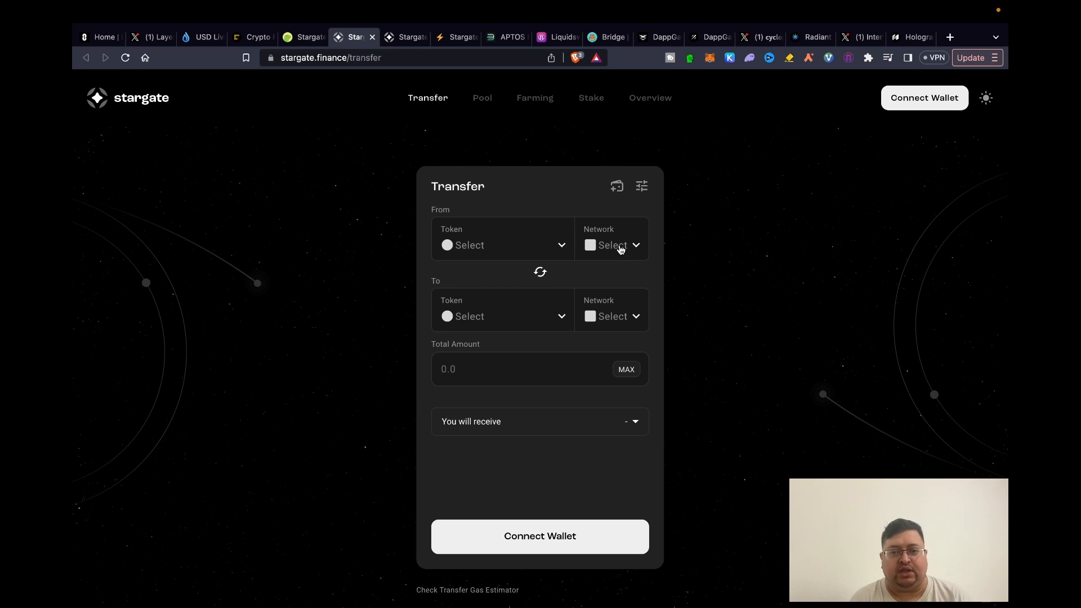
mouse_move(613, 311)
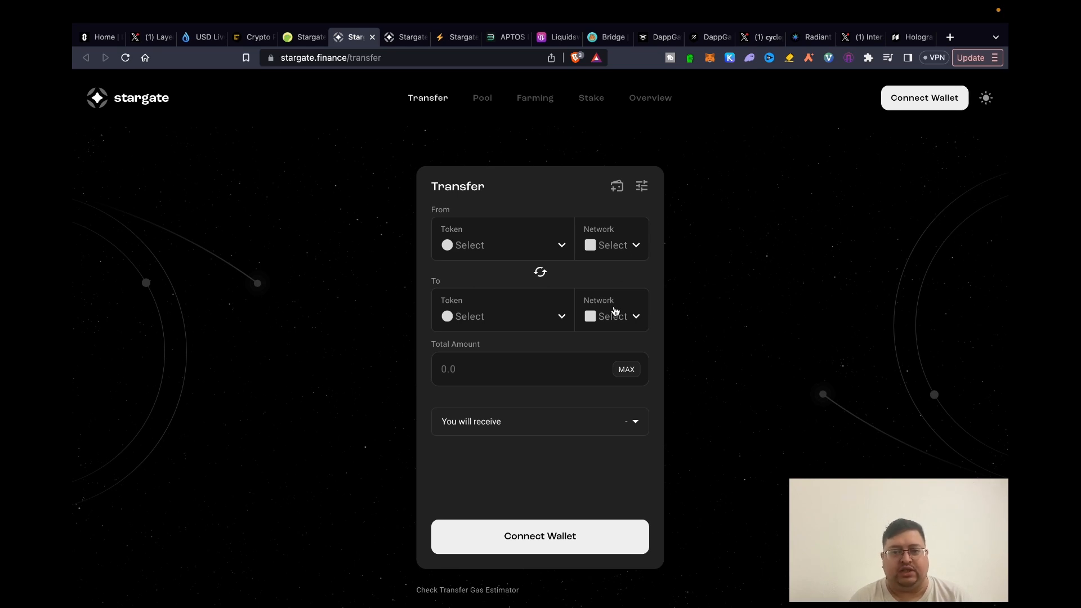
mouse_move(390, 92)
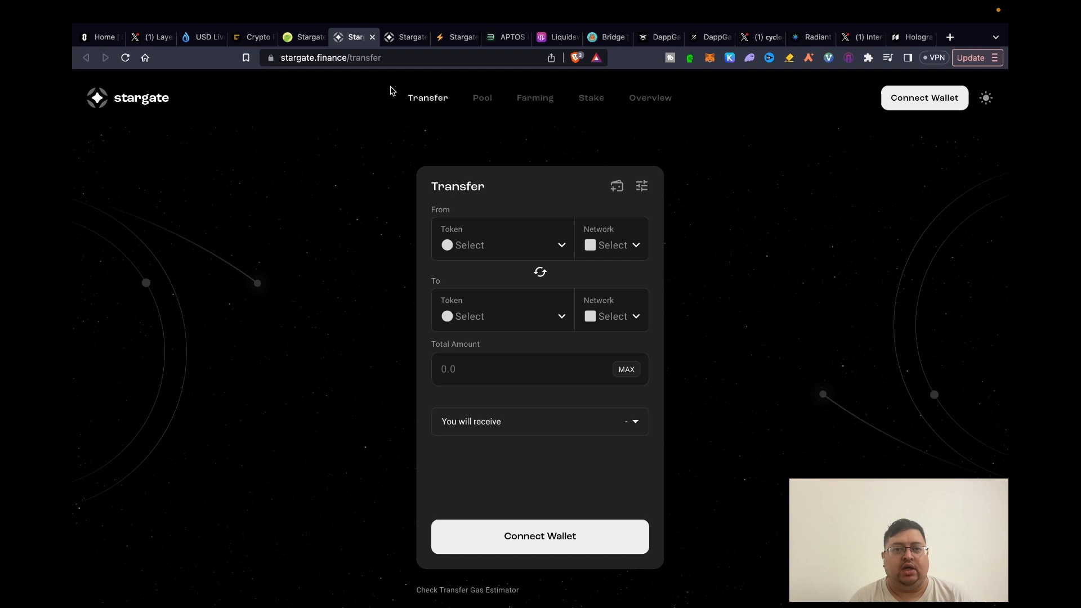
Step: Show Stargate's Stake overview with 43,158,339.20 STG locked and 446-day average lock
click(590, 97)
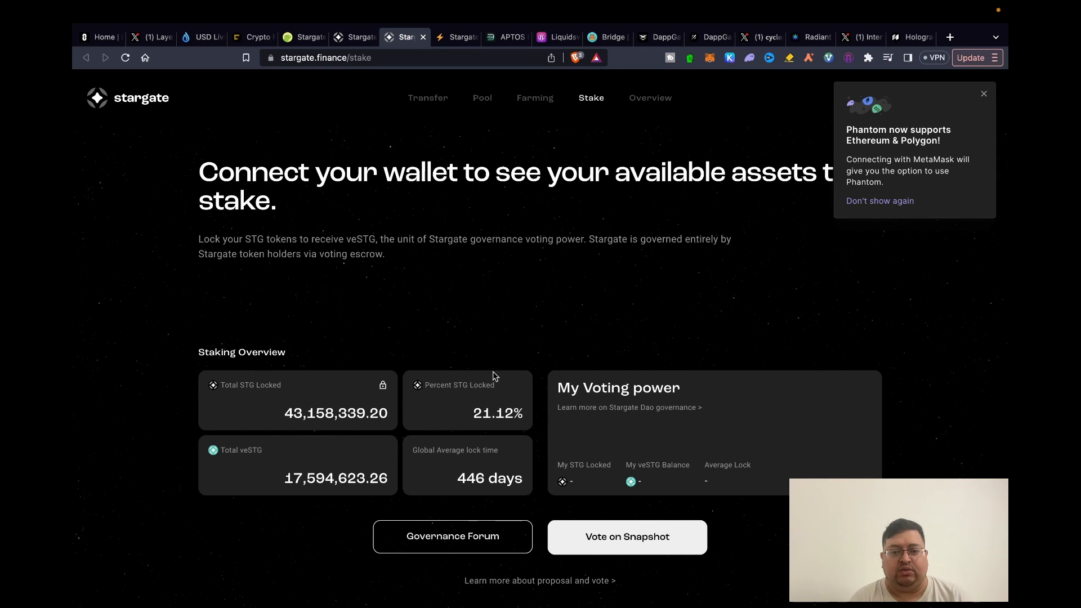
mouse_move(403, 271)
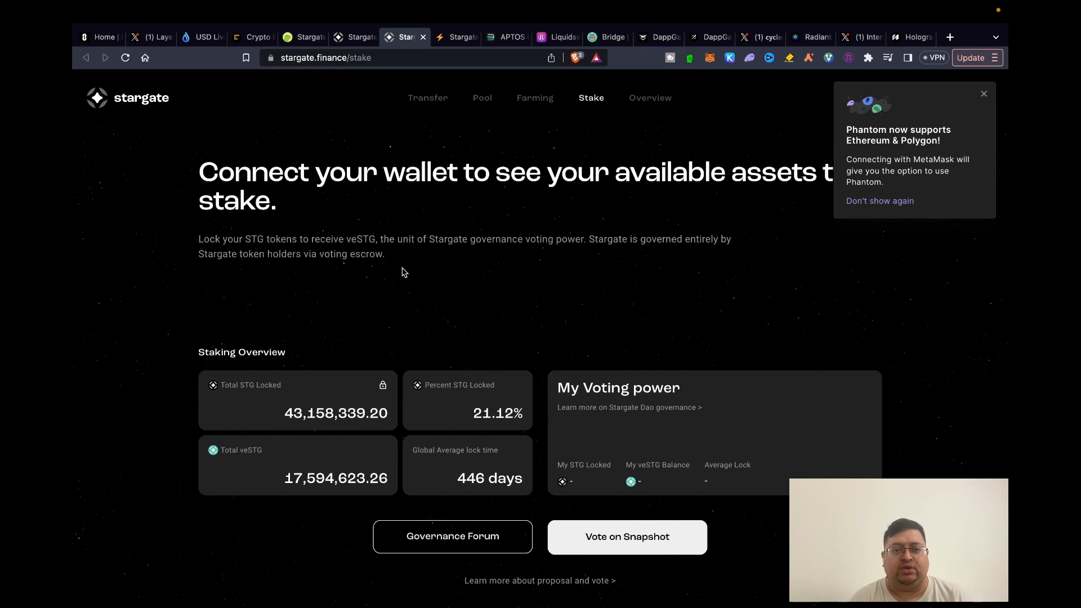
mouse_move(426, 279)
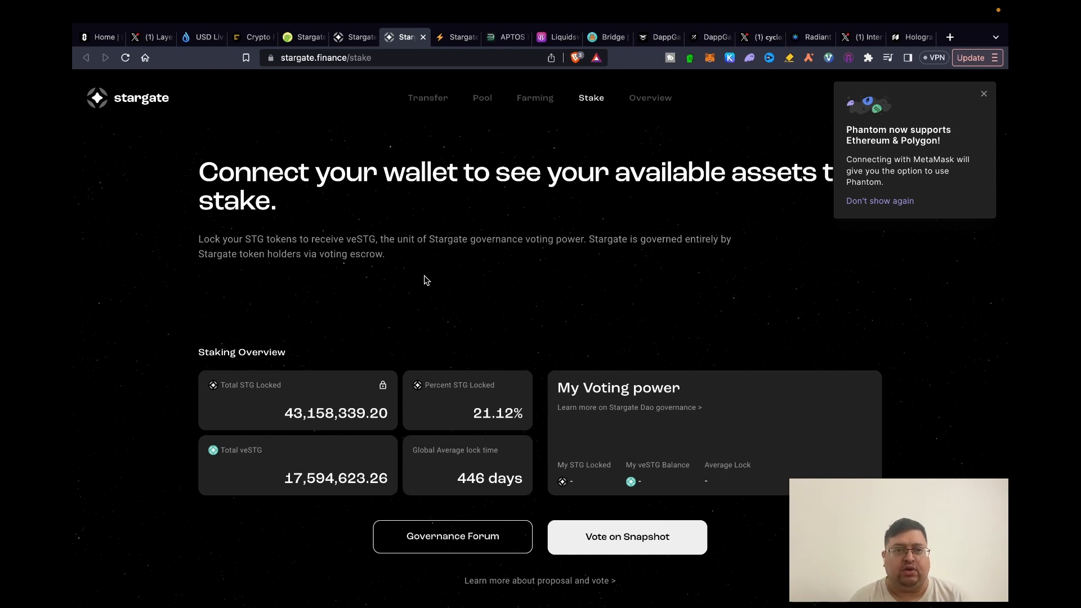
mouse_move(366, 87)
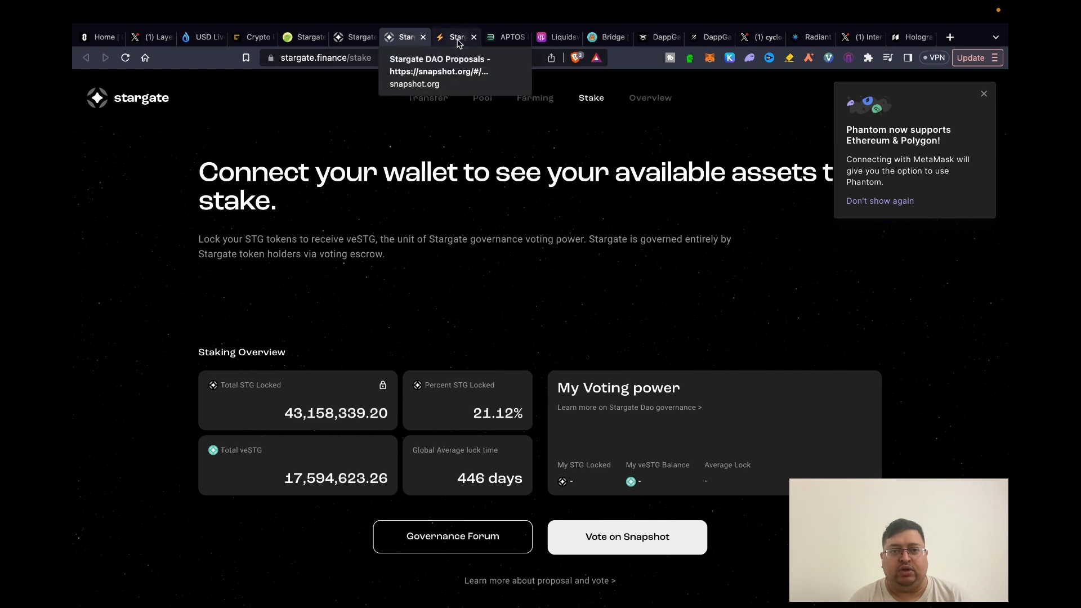
Step: Show the Stargate DAO proposal on lowering TheAptosBridge confirmations down to its Cast your vote options
click(455, 36)
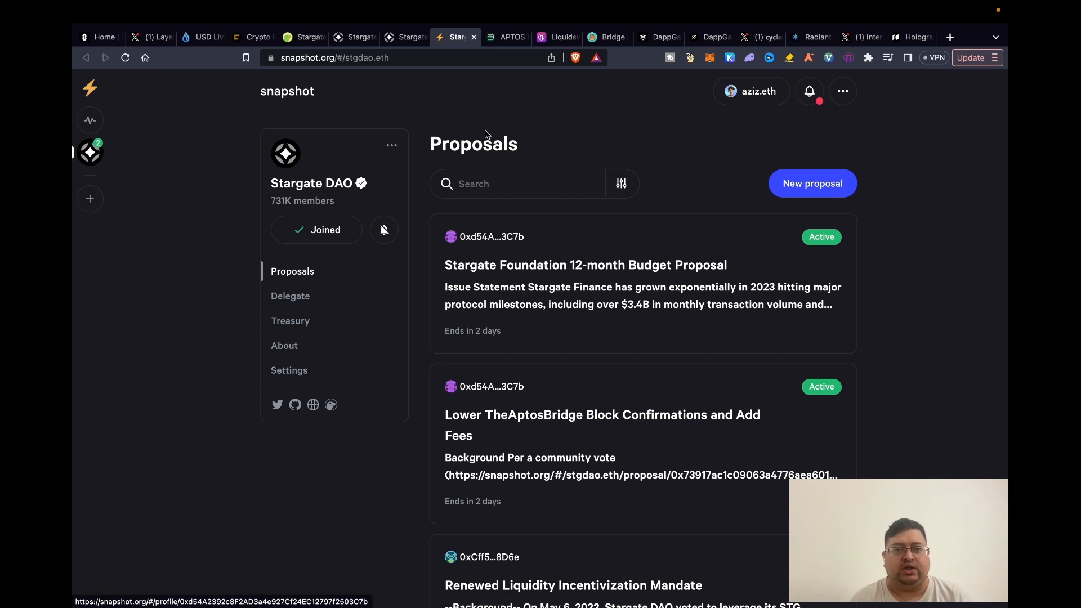
mouse_move(405, 36)
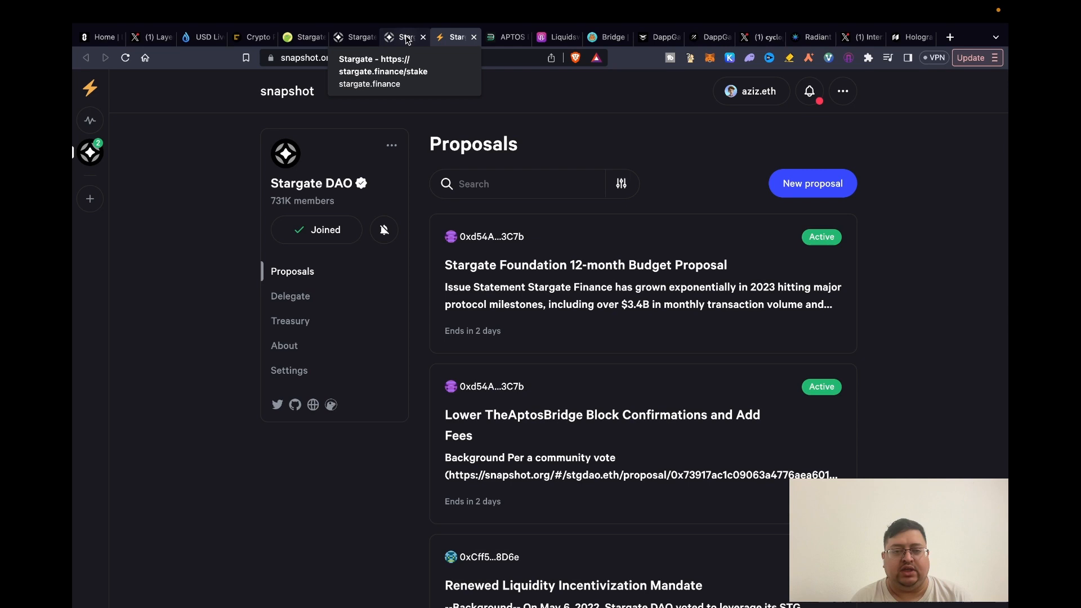
mouse_move(638, 443)
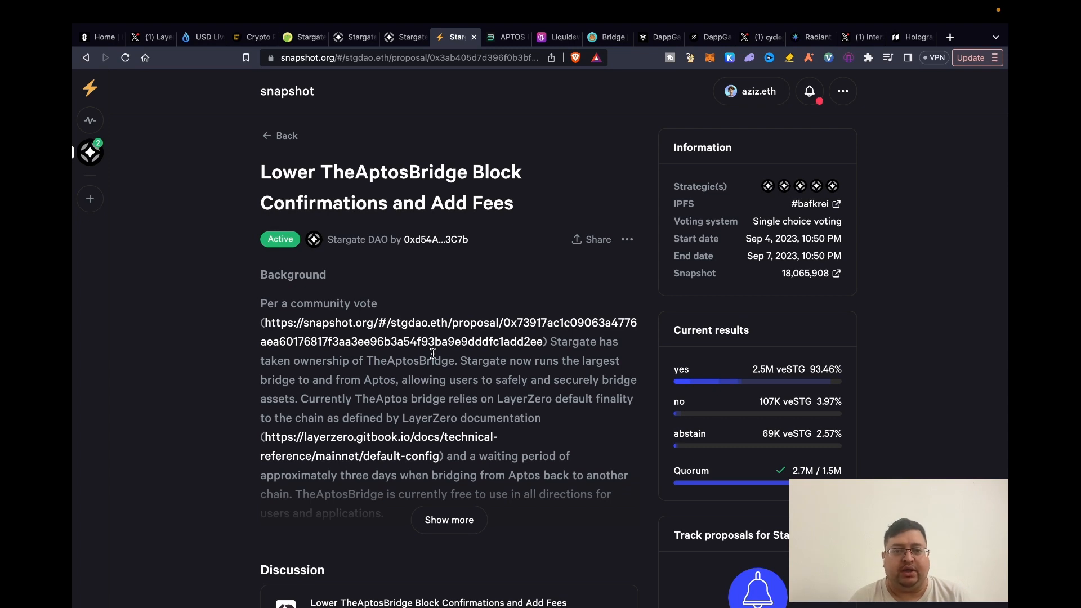
mouse_move(475, 259)
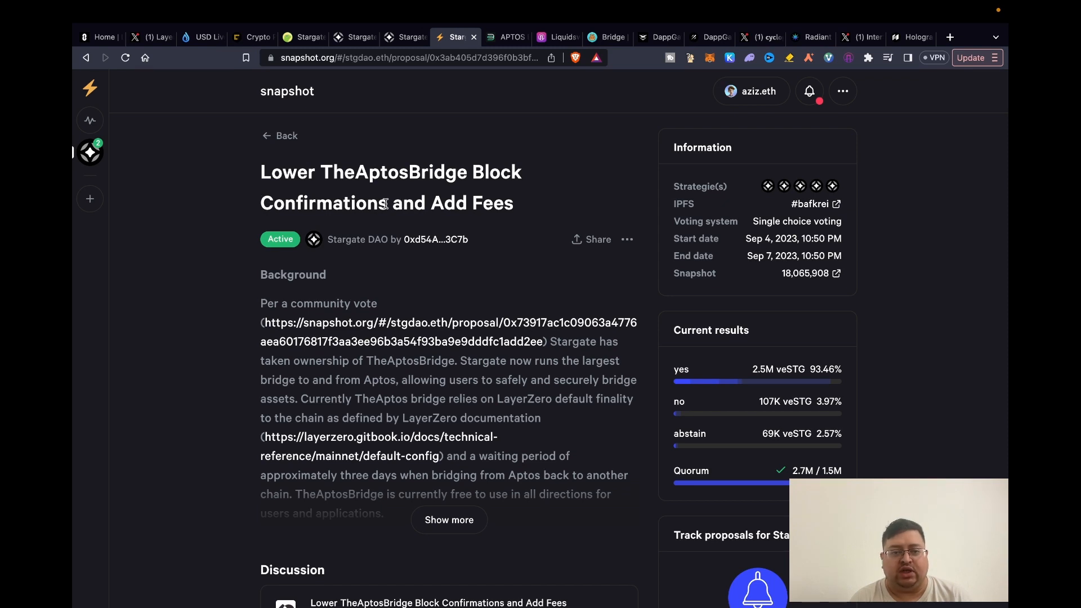
mouse_move(411, 269)
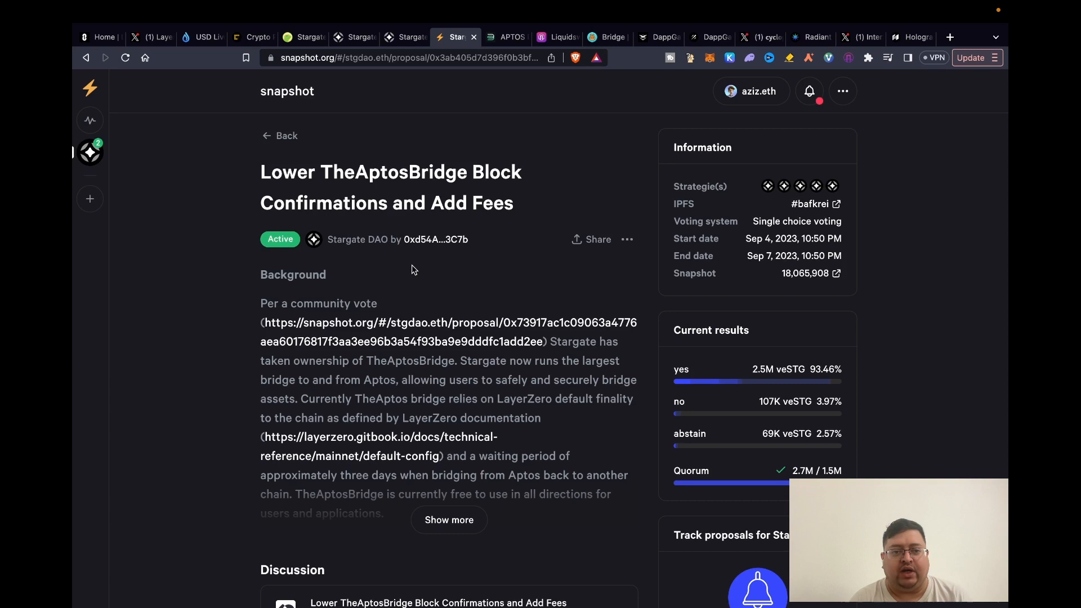
scroll(down, 3)
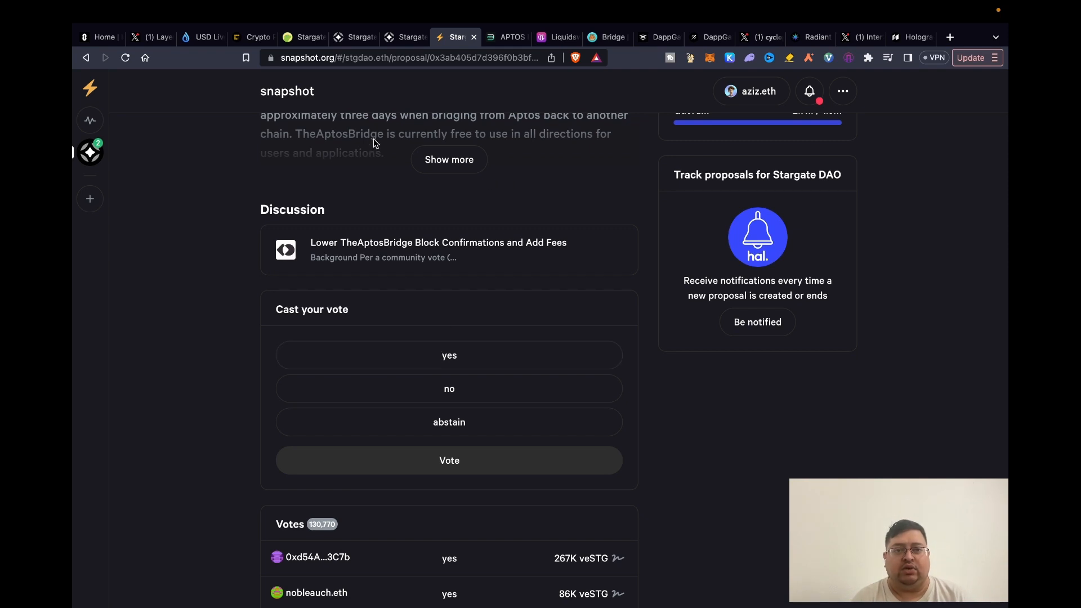
mouse_move(364, 83)
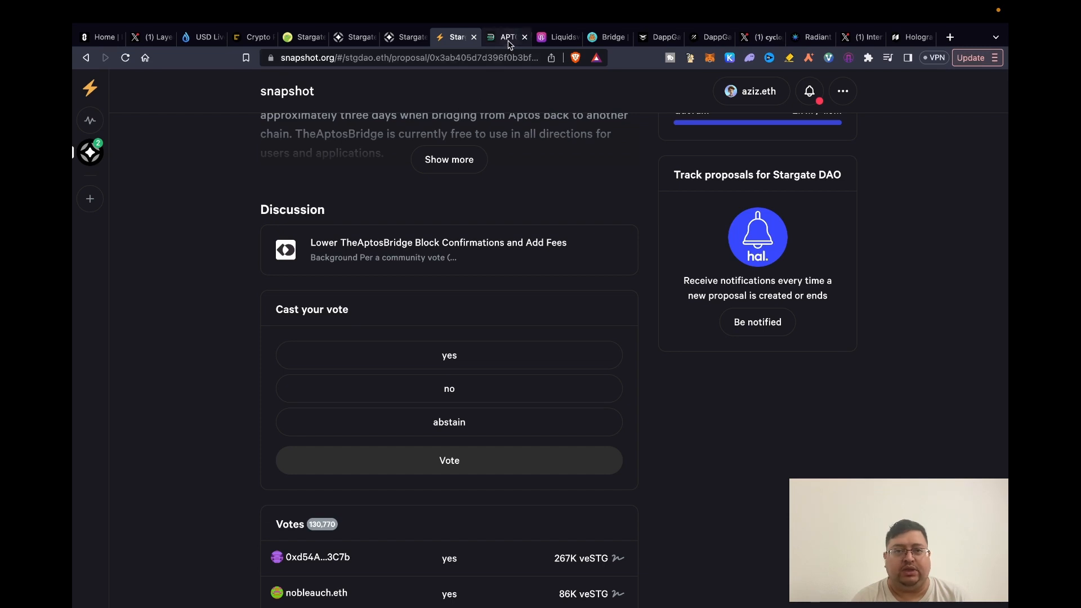
Step: Show the pending 5 USDC Aptos-to-Polygon transfer with roughly 2843 minutes remaining on Aptos Bridge
click(507, 36)
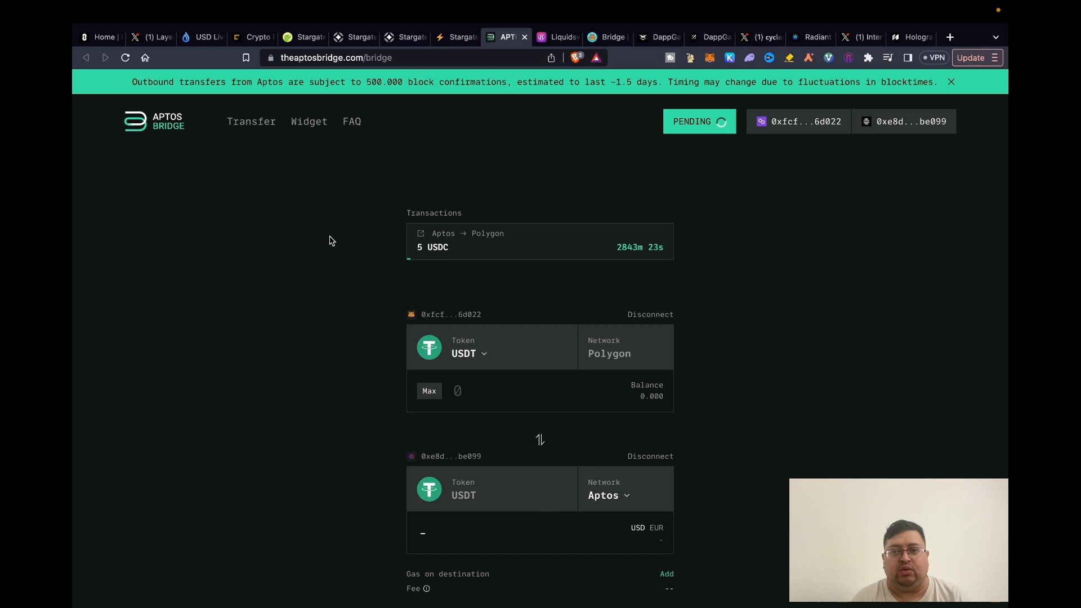
click(950, 81)
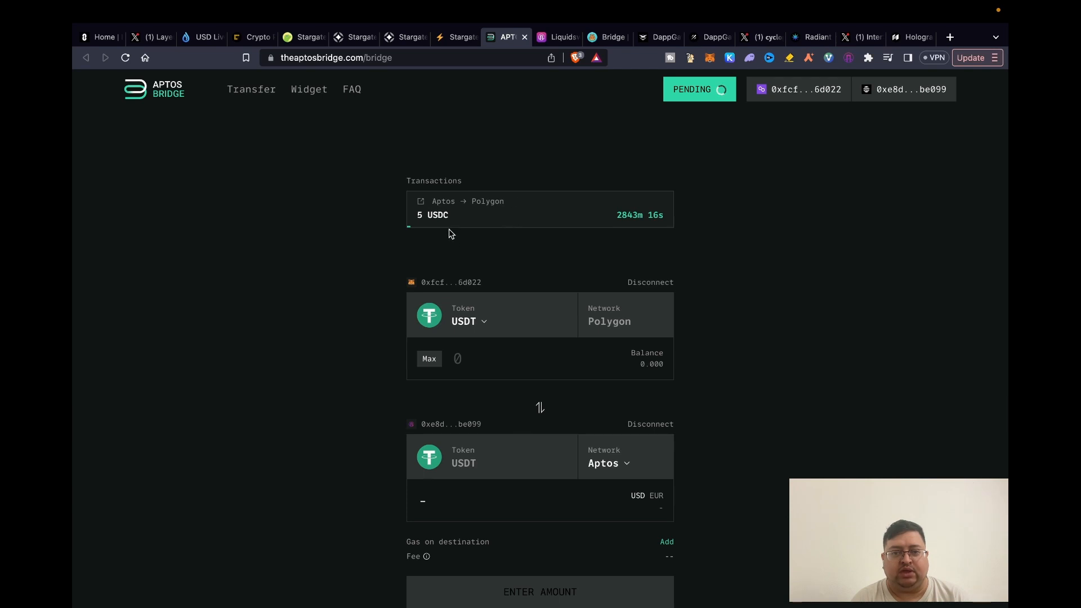
mouse_move(480, 445)
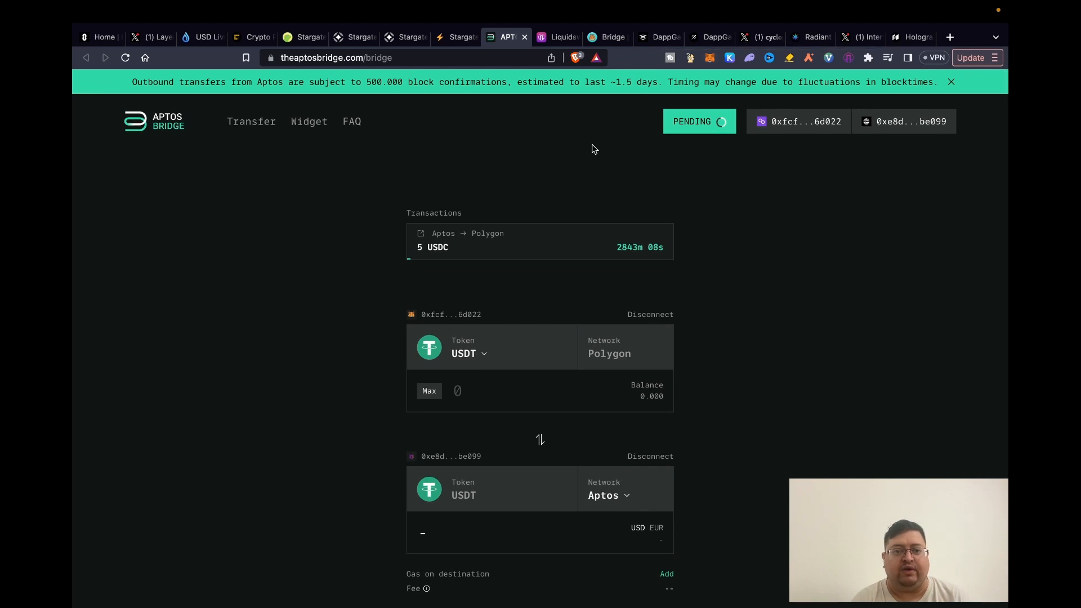
mouse_move(586, 162)
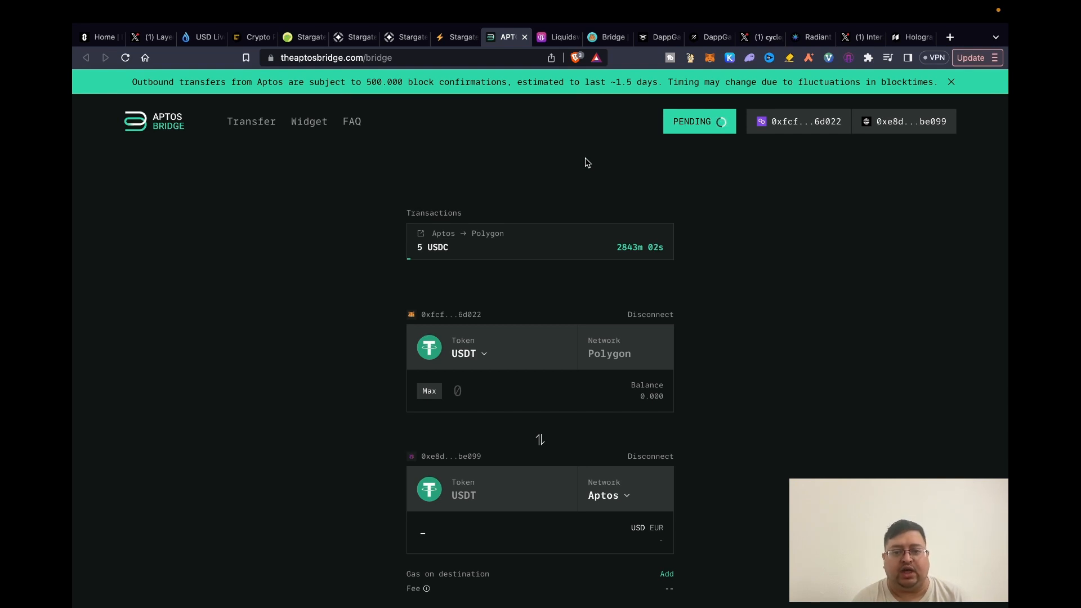
mouse_move(609, 353)
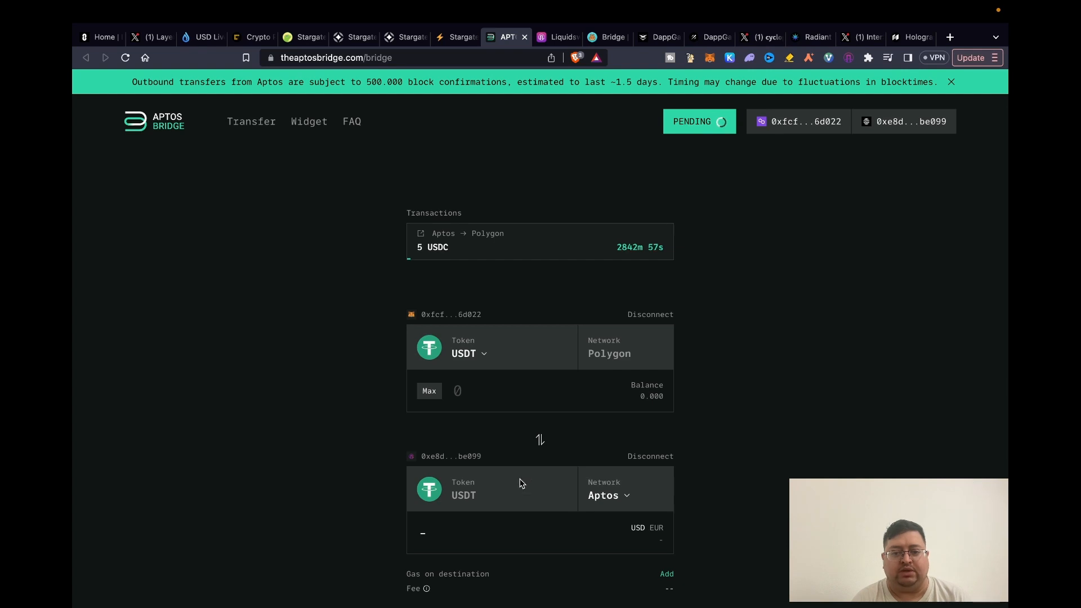
mouse_move(646, 340)
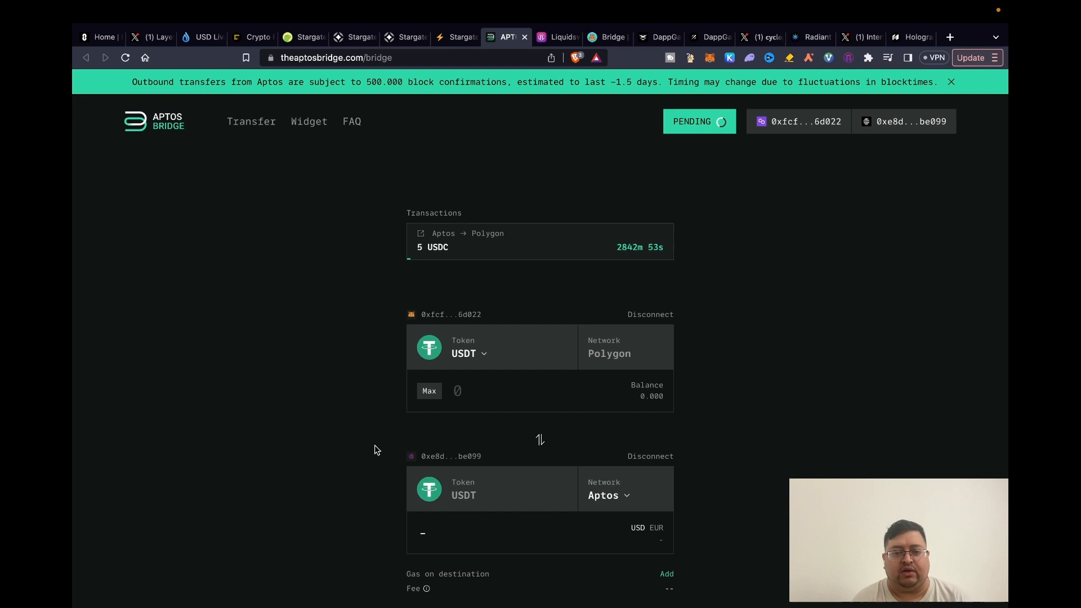
mouse_move(222, 243)
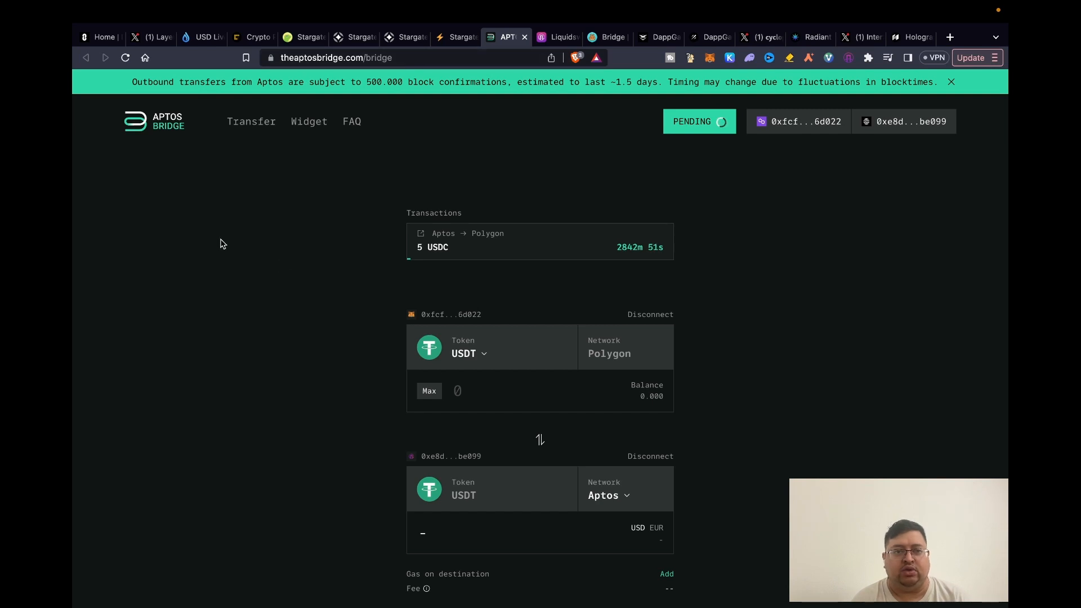
mouse_move(509, 113)
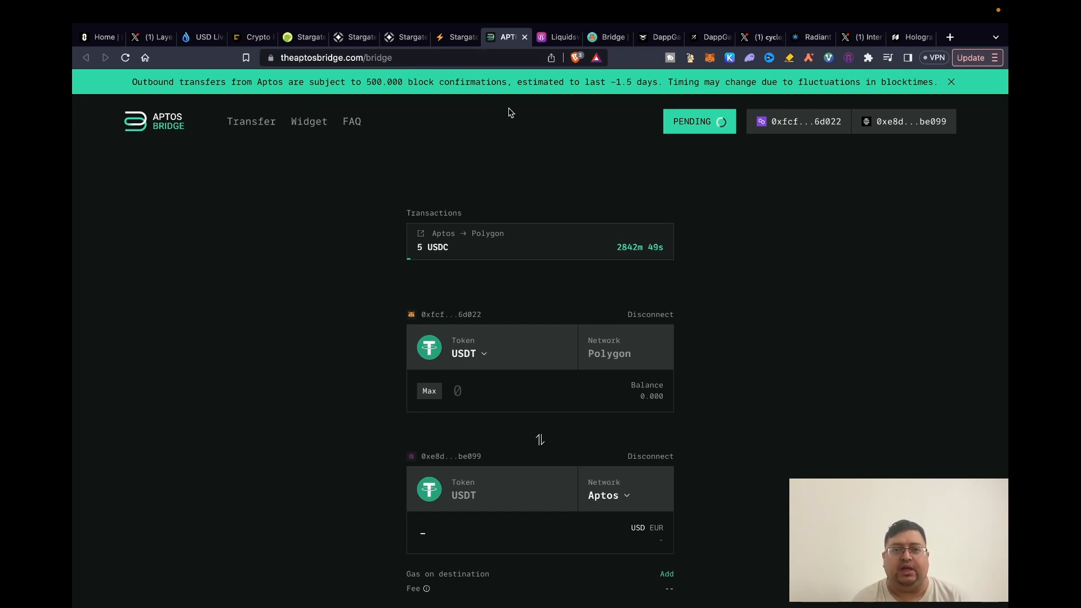
Step: Review LiquidSwap's completed Polygon-to-Aptos USDC transfer, peeking at the destination network list
click(557, 36)
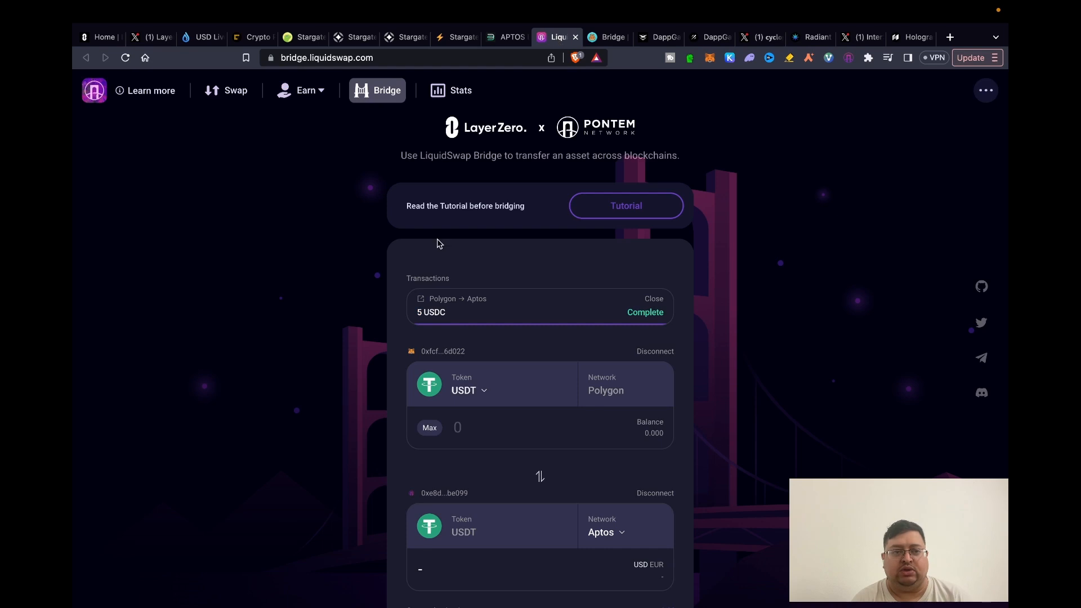
mouse_move(425, 263)
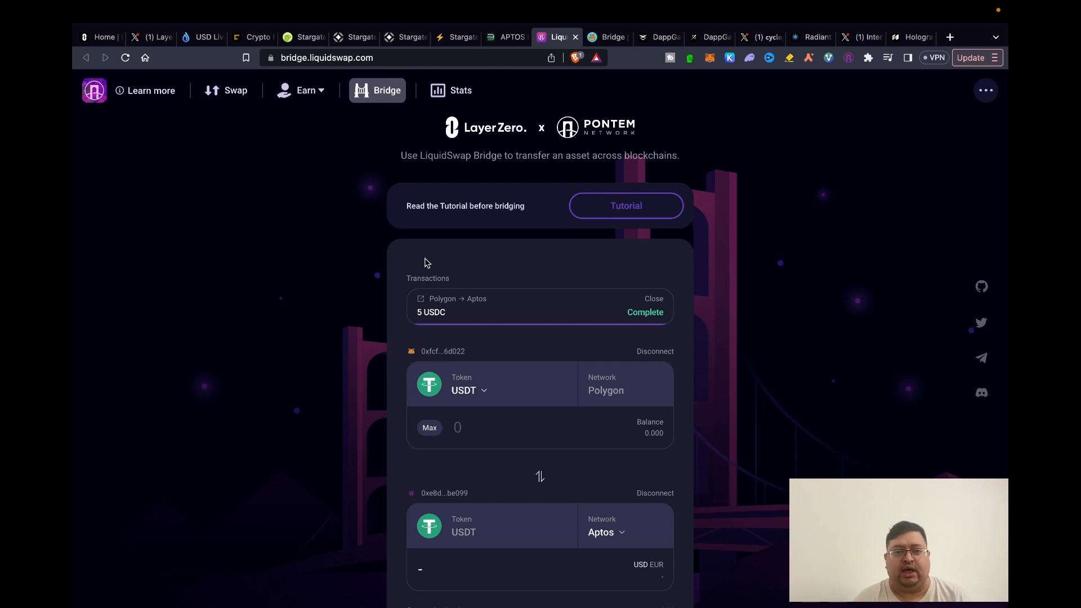
scroll(down, 3)
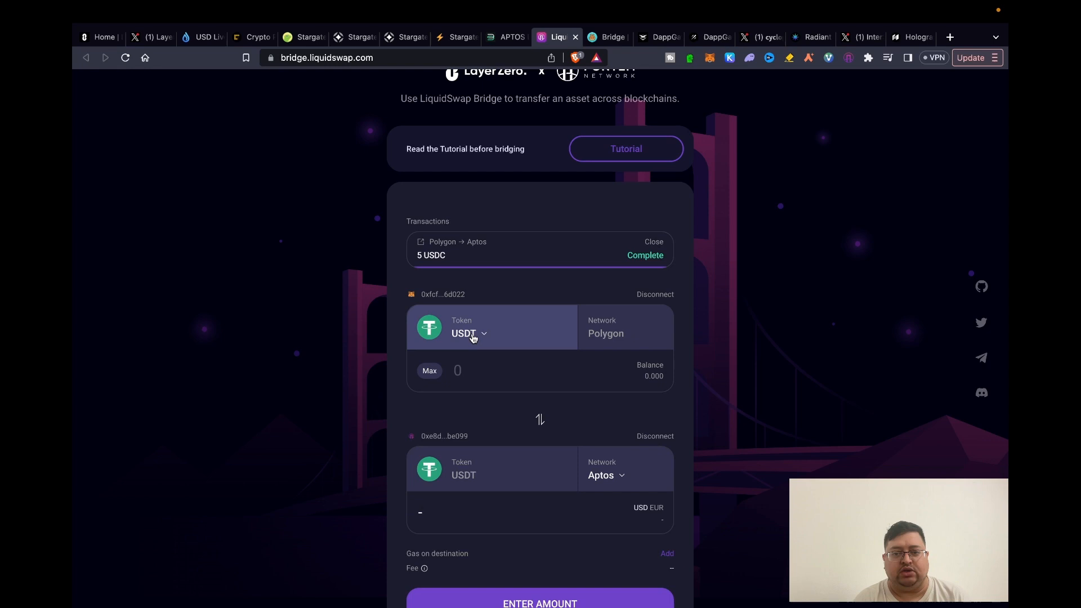
mouse_move(625, 482)
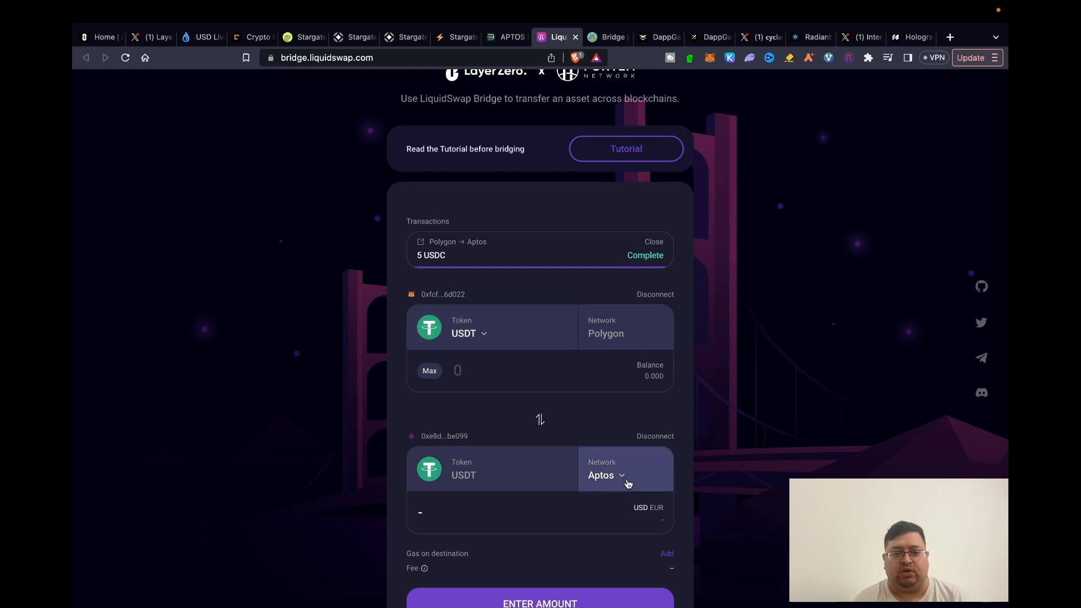
click(606, 475)
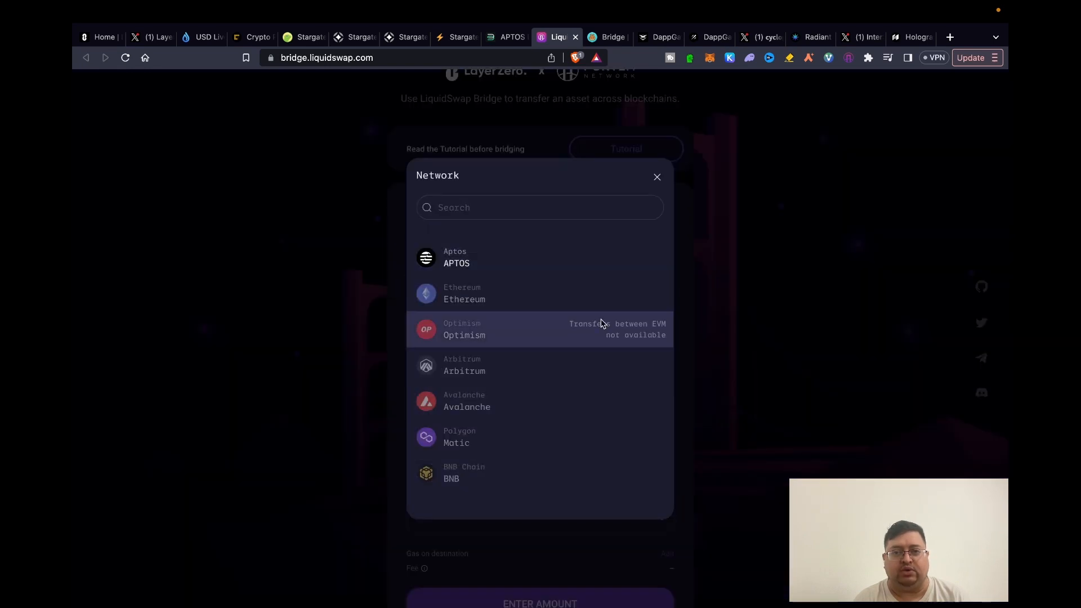
click(655, 176)
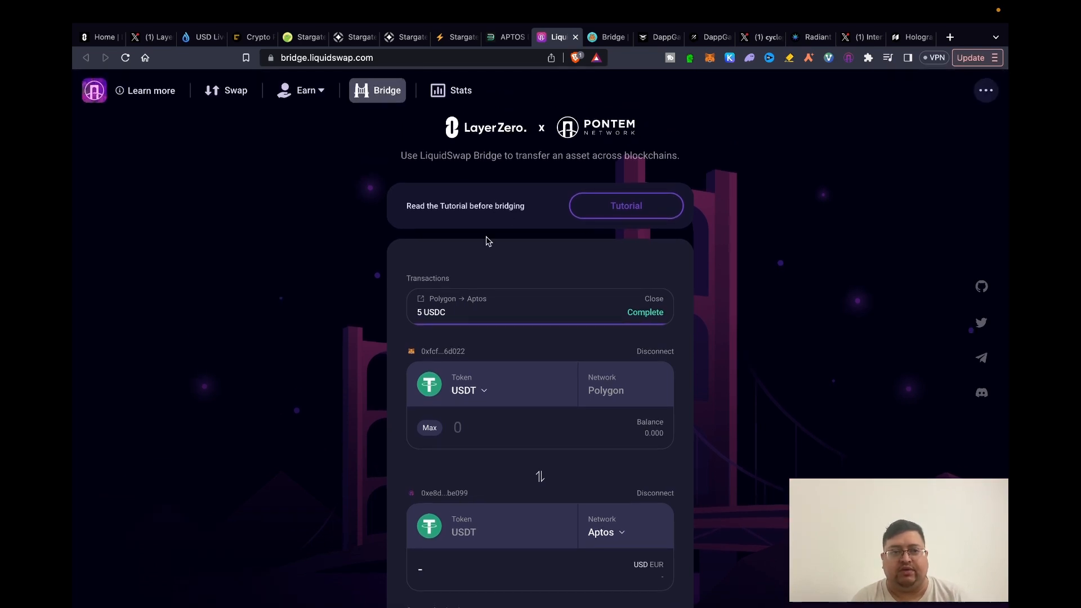
scroll(down, 3)
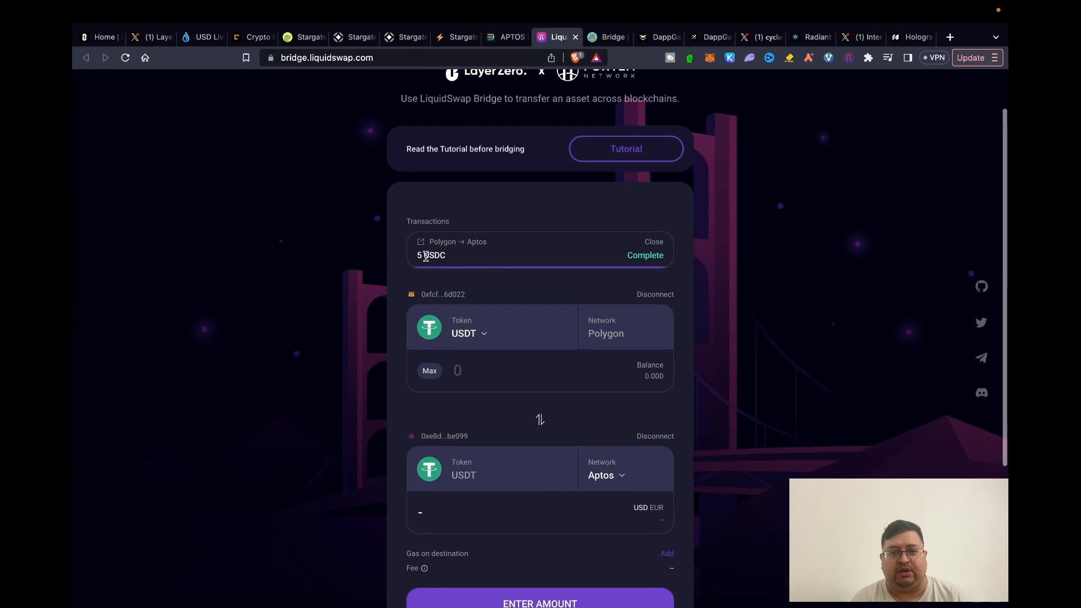
scroll(down, 3)
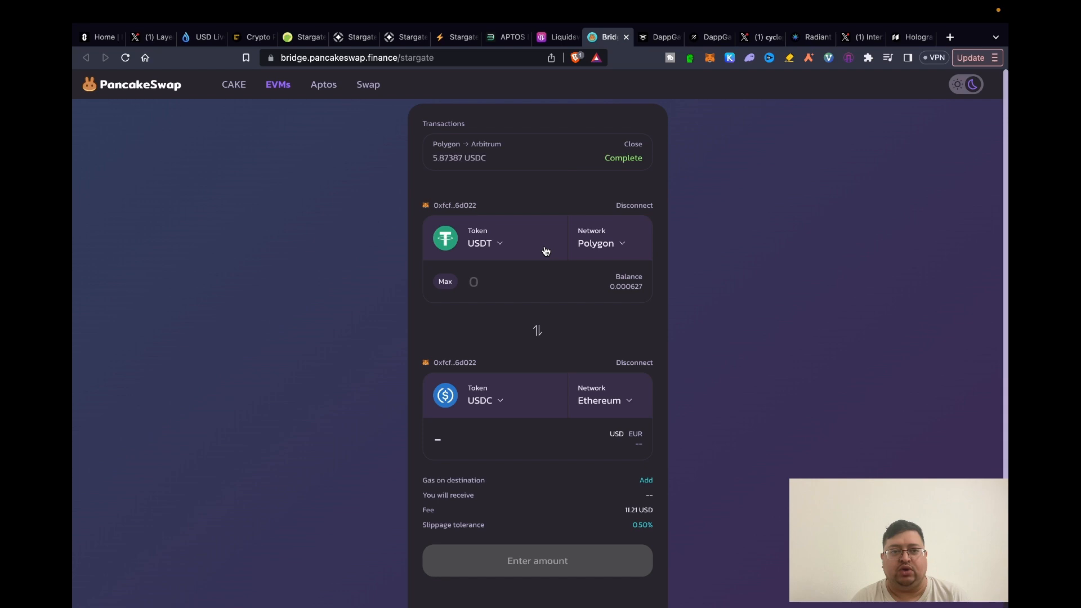
scroll(down, 3)
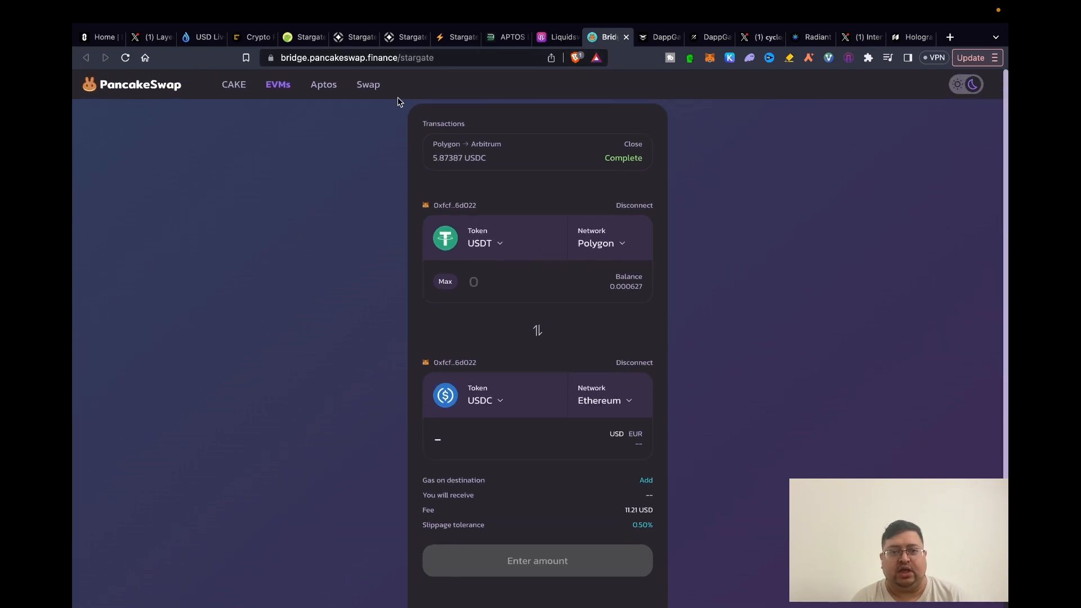
mouse_move(427, 188)
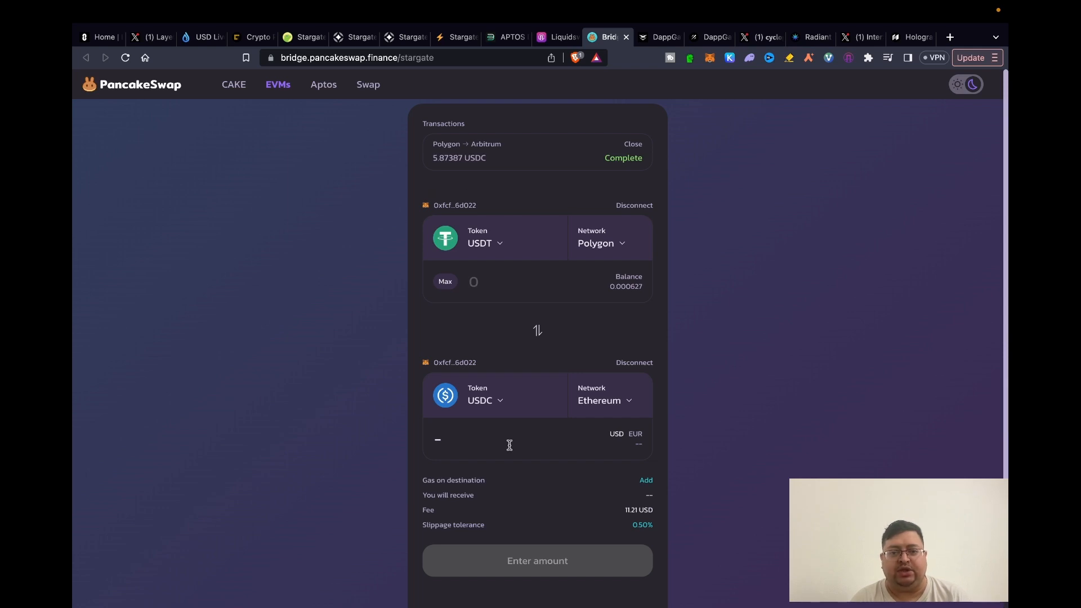
mouse_move(490, 263)
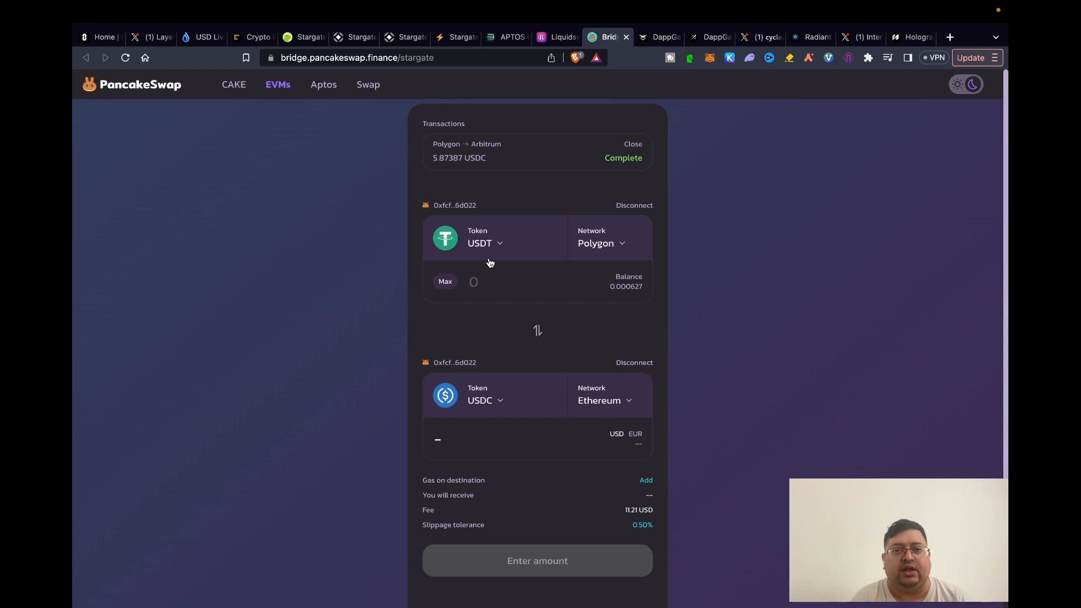
mouse_move(622, 114)
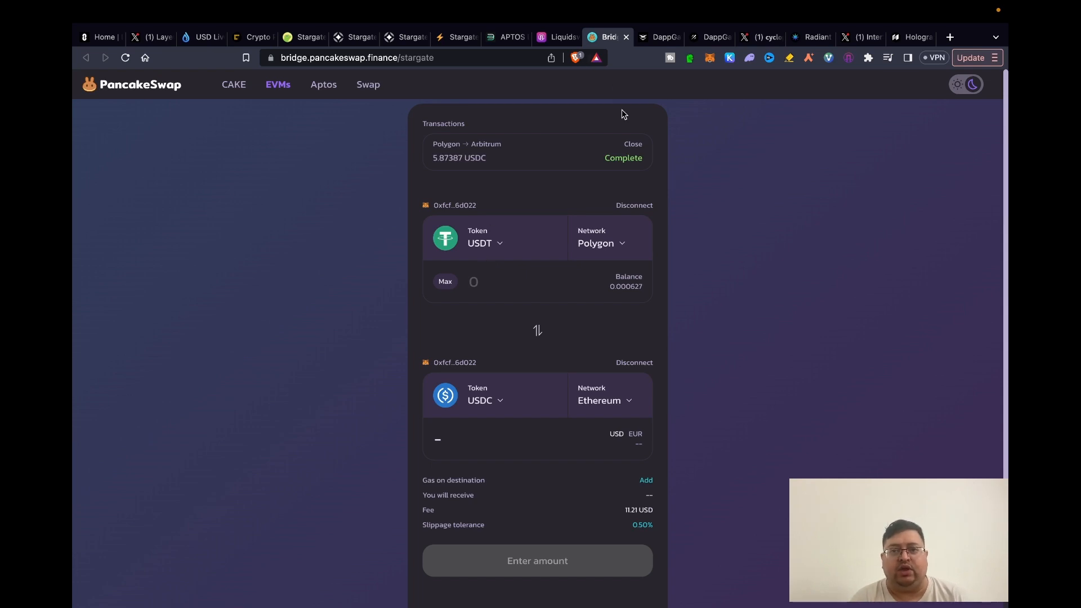
mouse_move(659, 36)
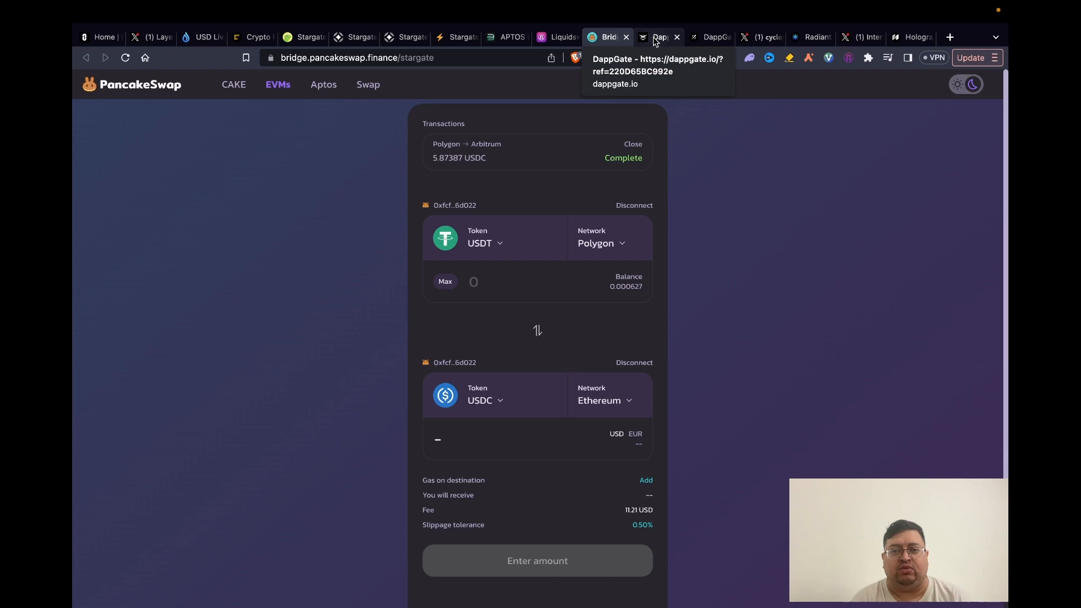
Step: Show DappGate's ONFT Bridge set from Linea to Base with the wallet connected
click(657, 36)
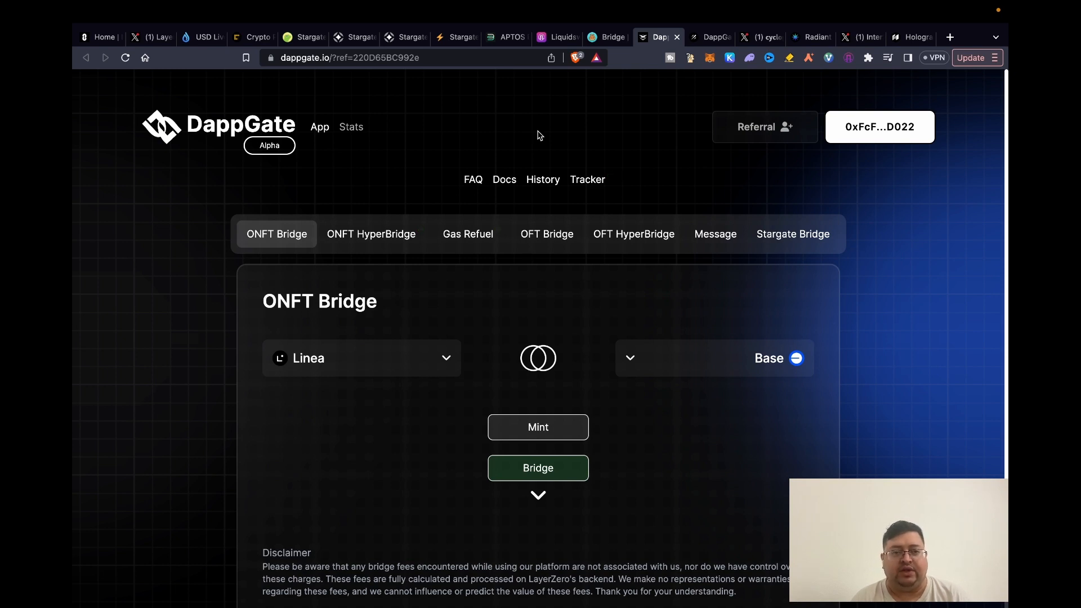
mouse_move(516, 227)
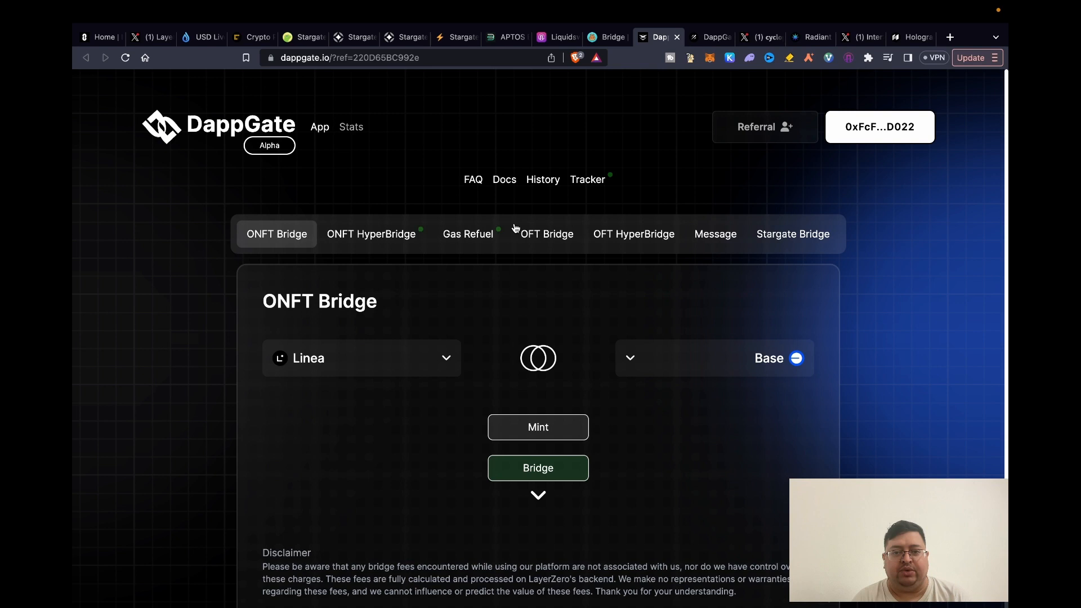
mouse_move(433, 245)
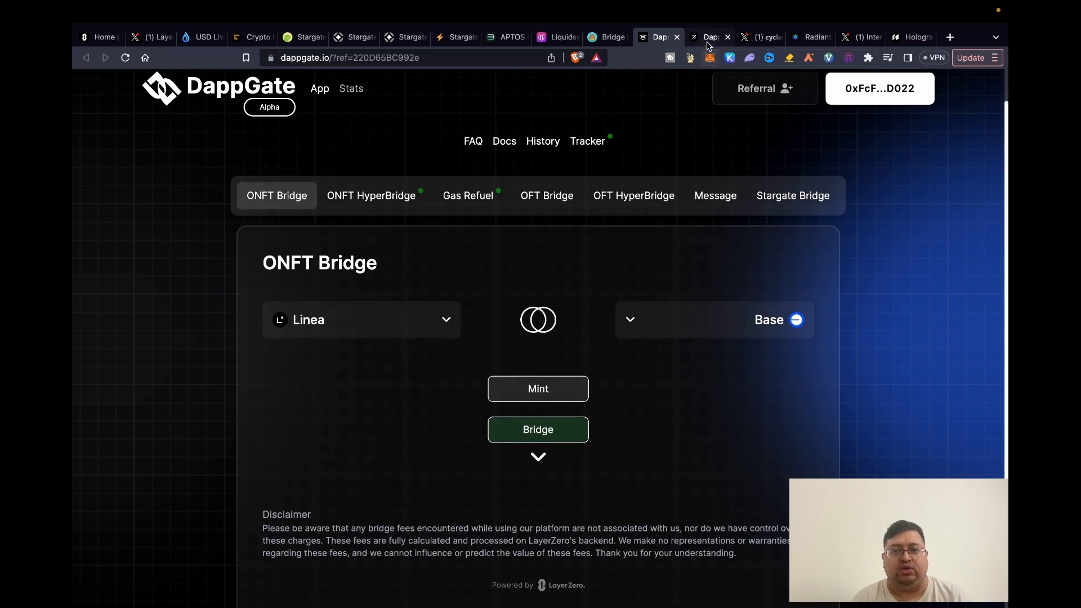
Step: Review Galxe's DappGate Linea Enthusiasts campaign with all five tasks checked complete
click(709, 36)
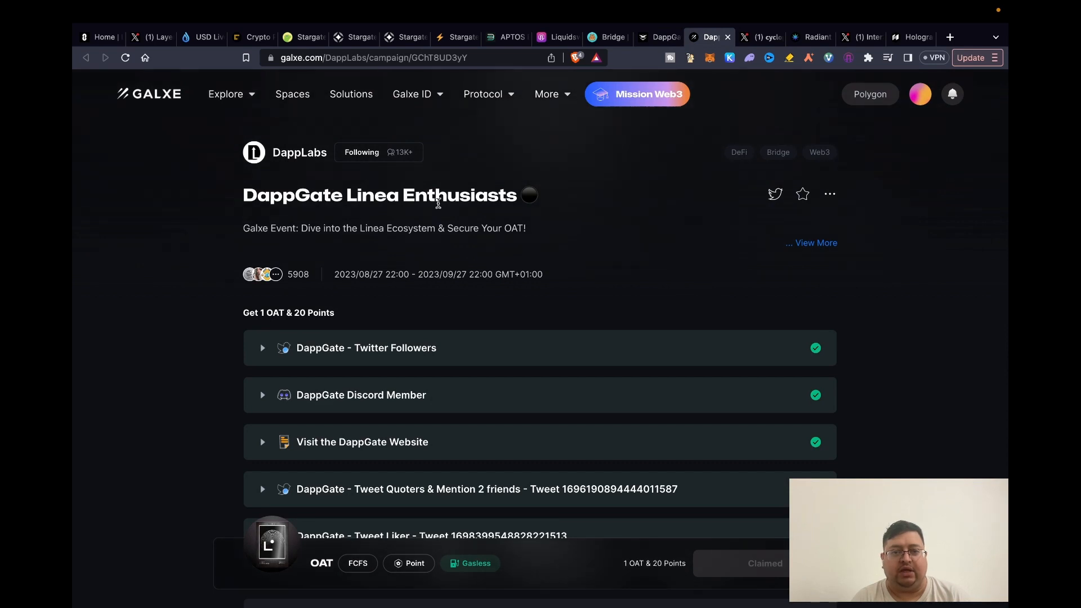
scroll(down, 3)
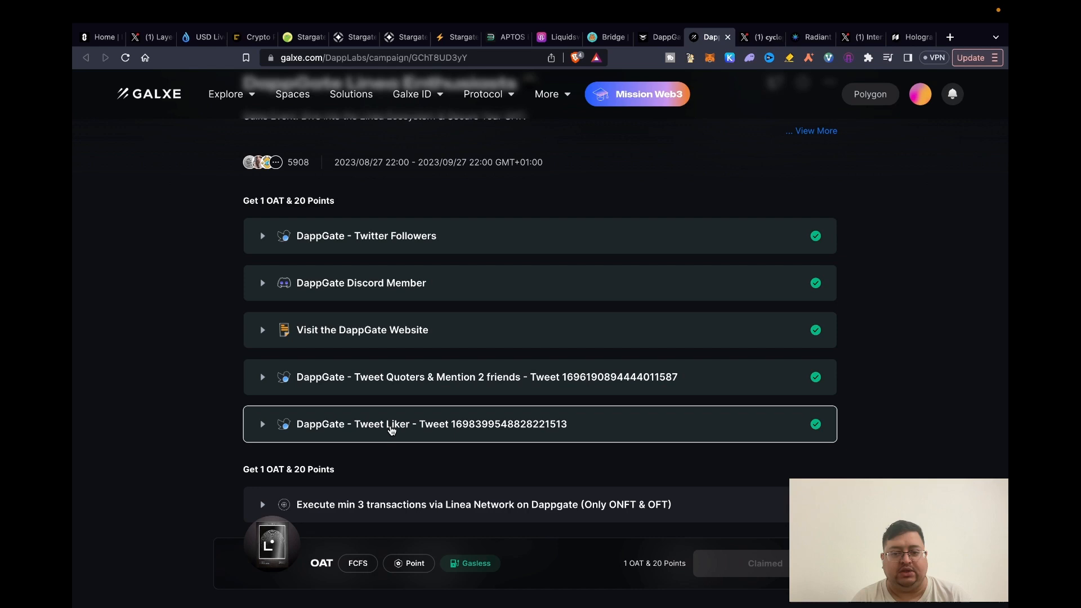
scroll(down, 3)
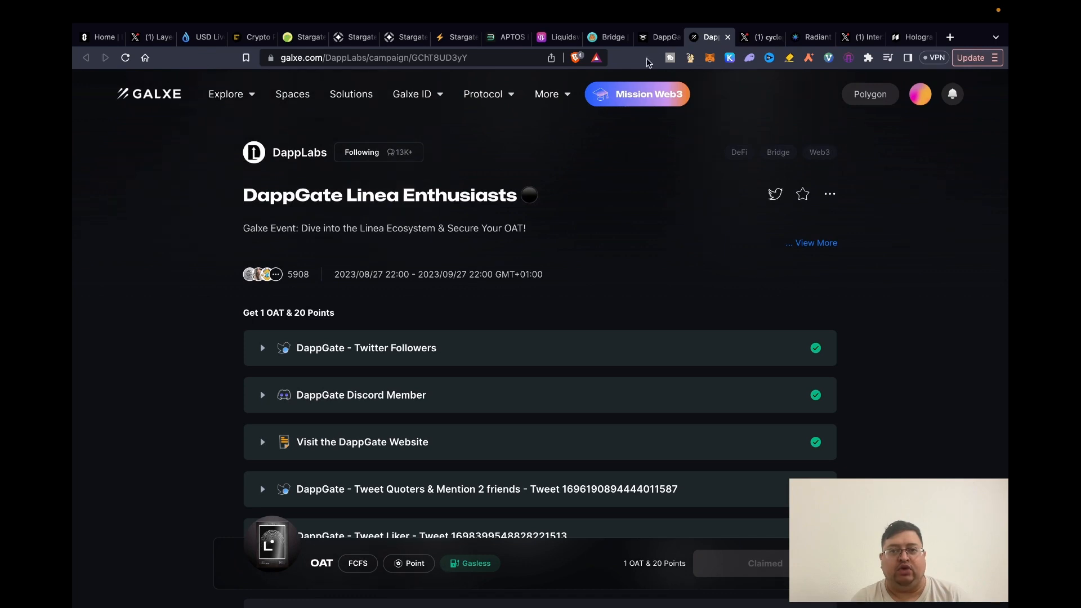
mouse_move(757, 37)
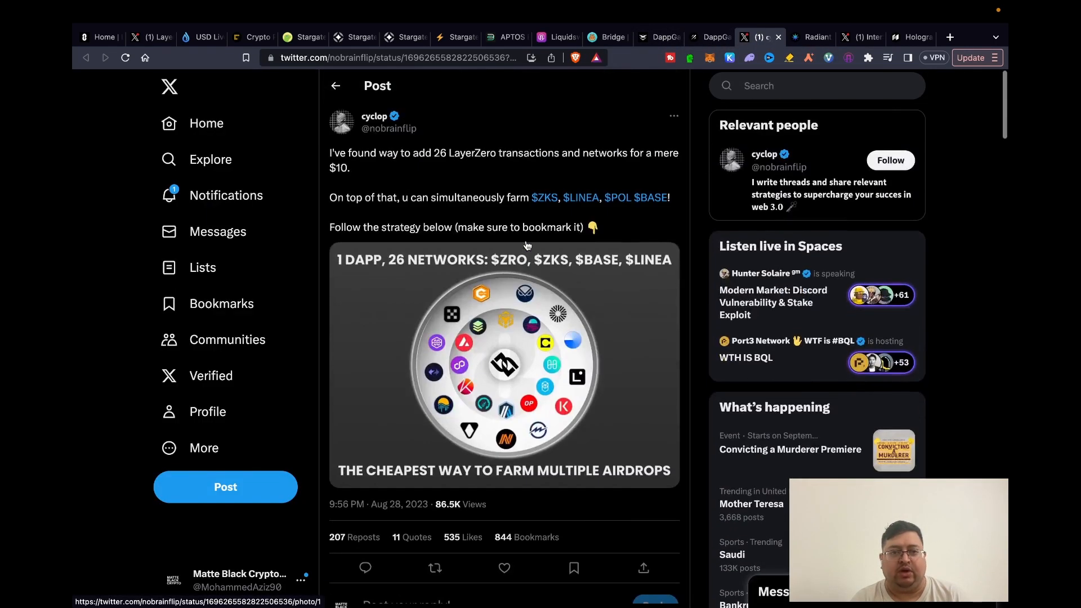
Step: Scroll through cyclop's thread on farming 26 LayerZero networks via DappGate
scroll(down, 3)
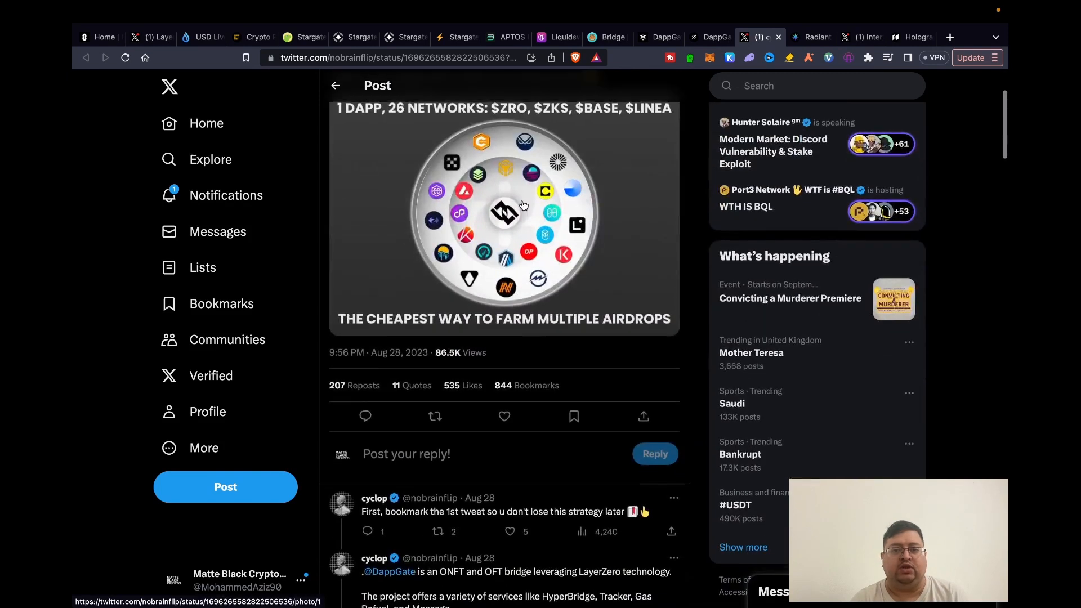
scroll(down, 3)
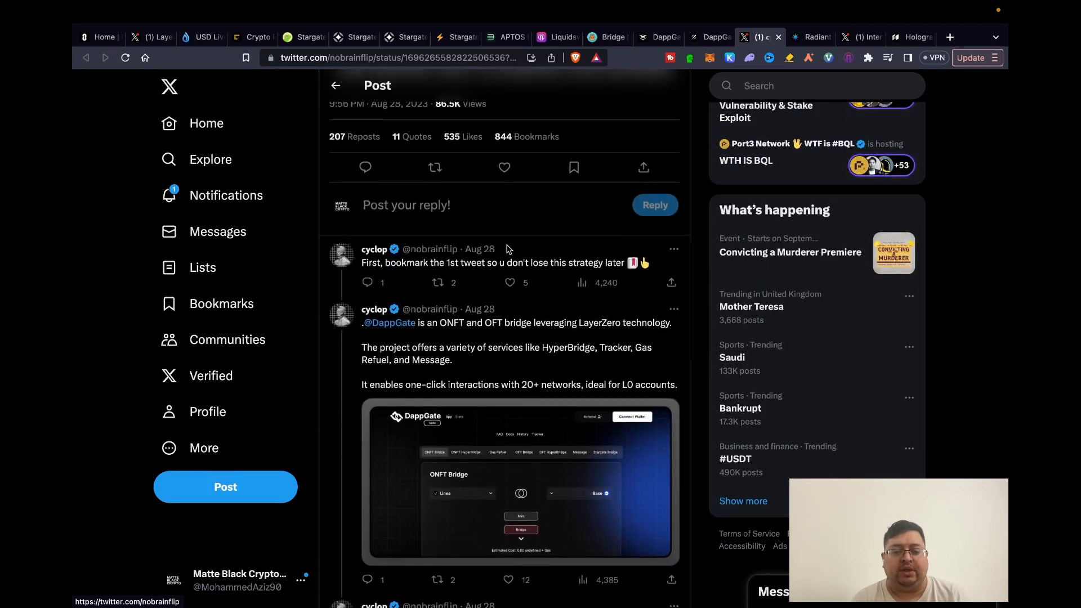
scroll(down, 3)
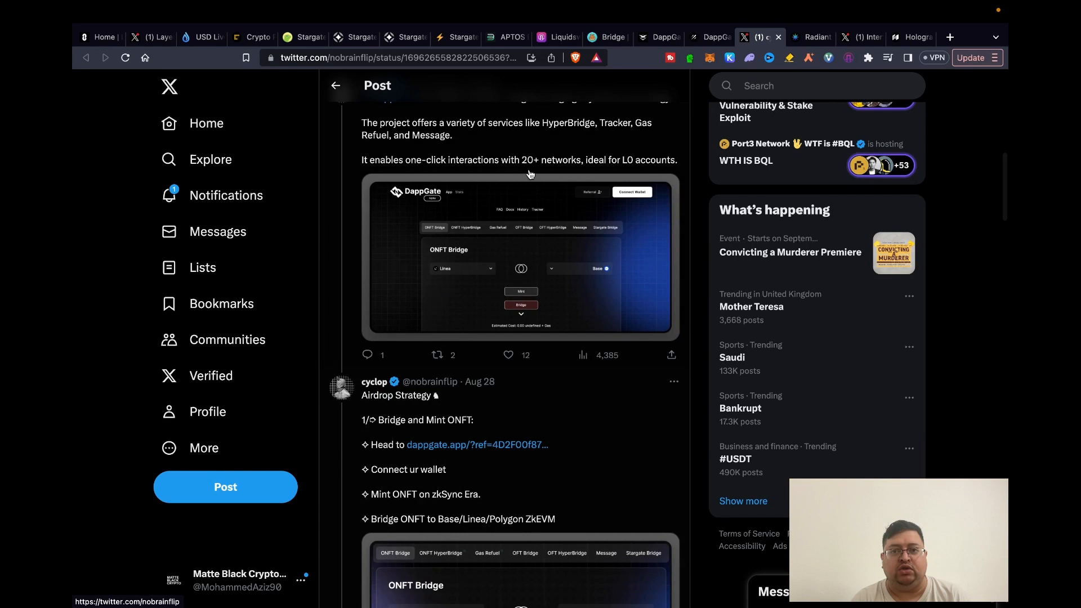
mouse_move(459, 462)
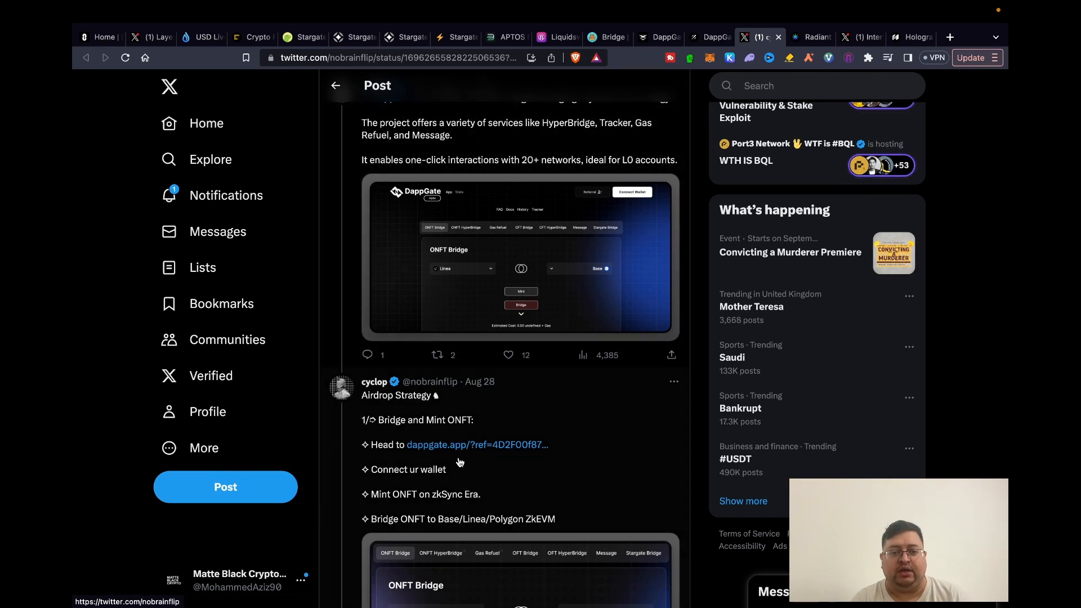
mouse_move(513, 471)
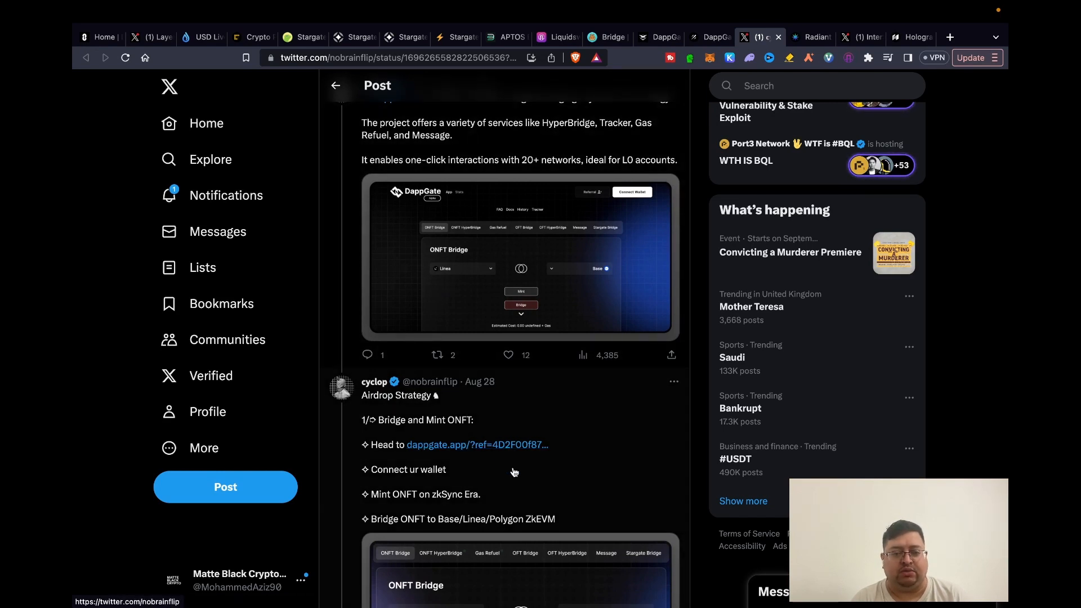
mouse_move(539, 364)
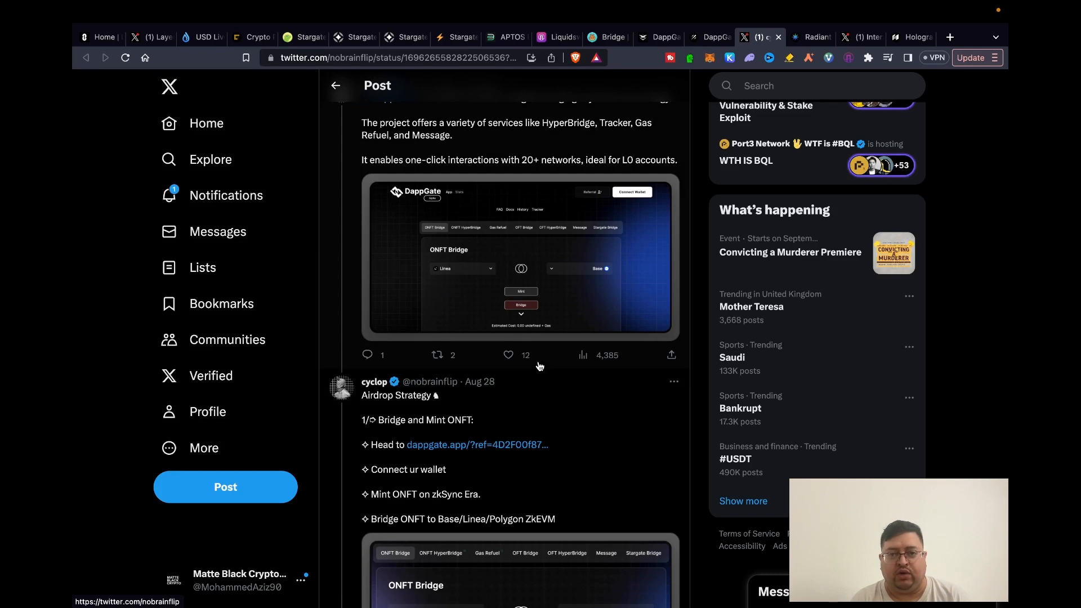
mouse_move(641, 106)
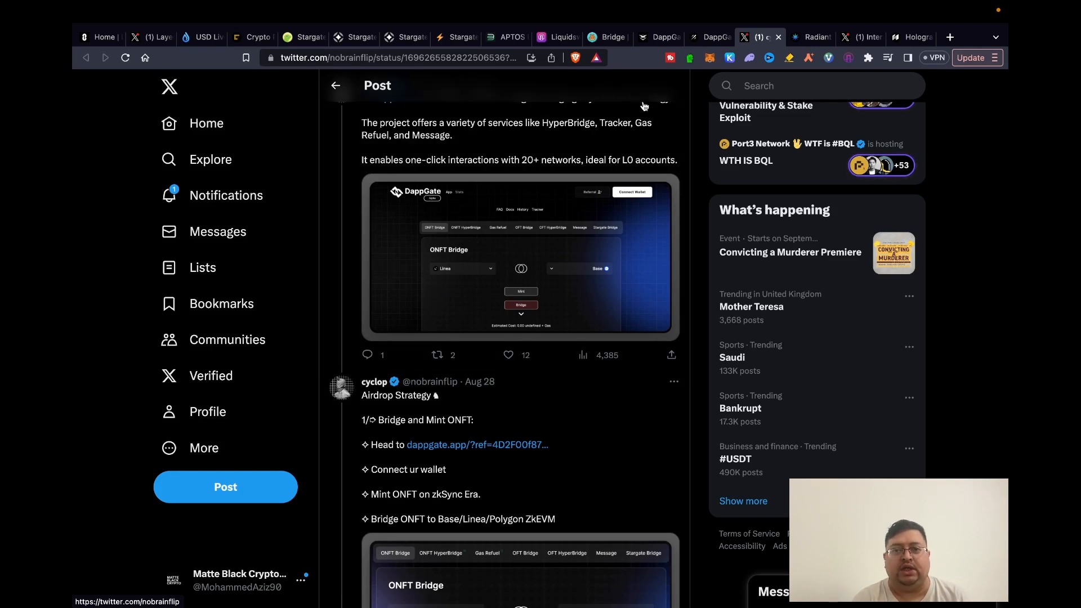
scroll(down, 3)
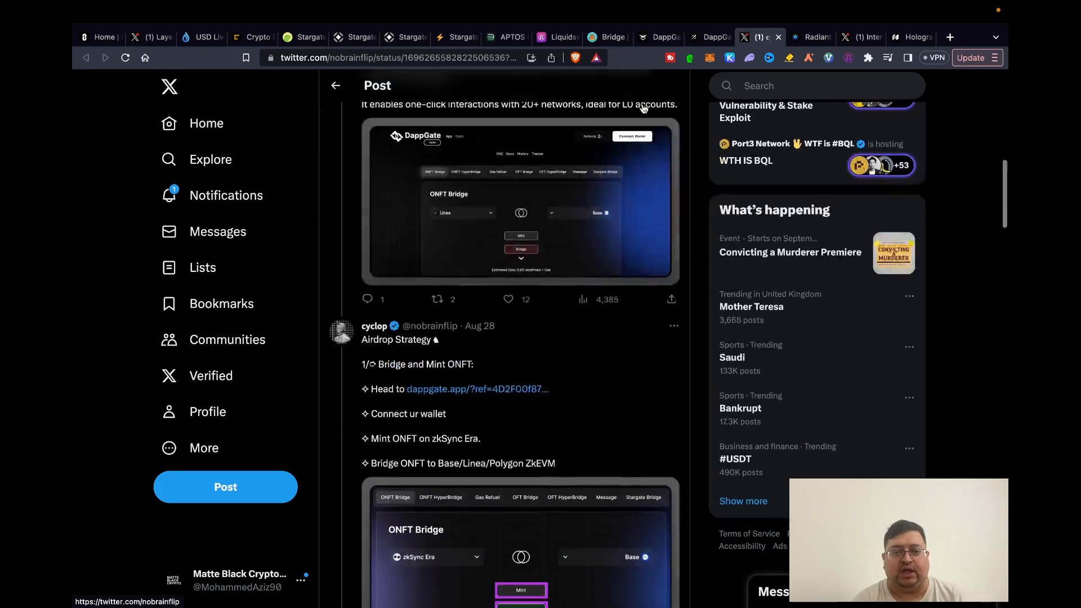
scroll(down, 3)
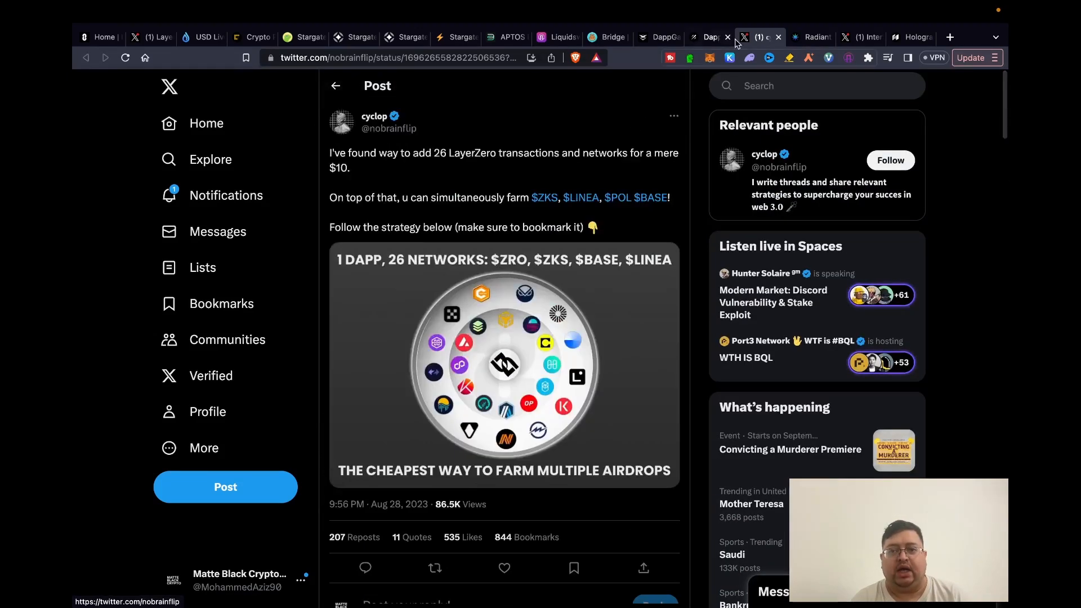
Step: Review Radiant Capital's Arbitrum asset APYs, then move on to InterSwap Labs' X profile
click(810, 36)
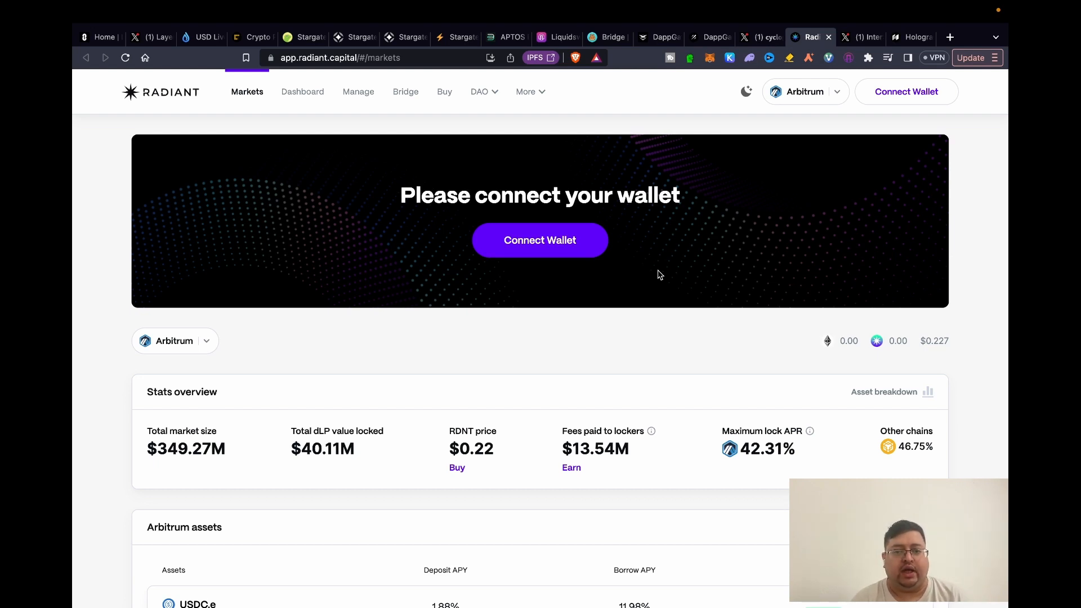
scroll(down, 3)
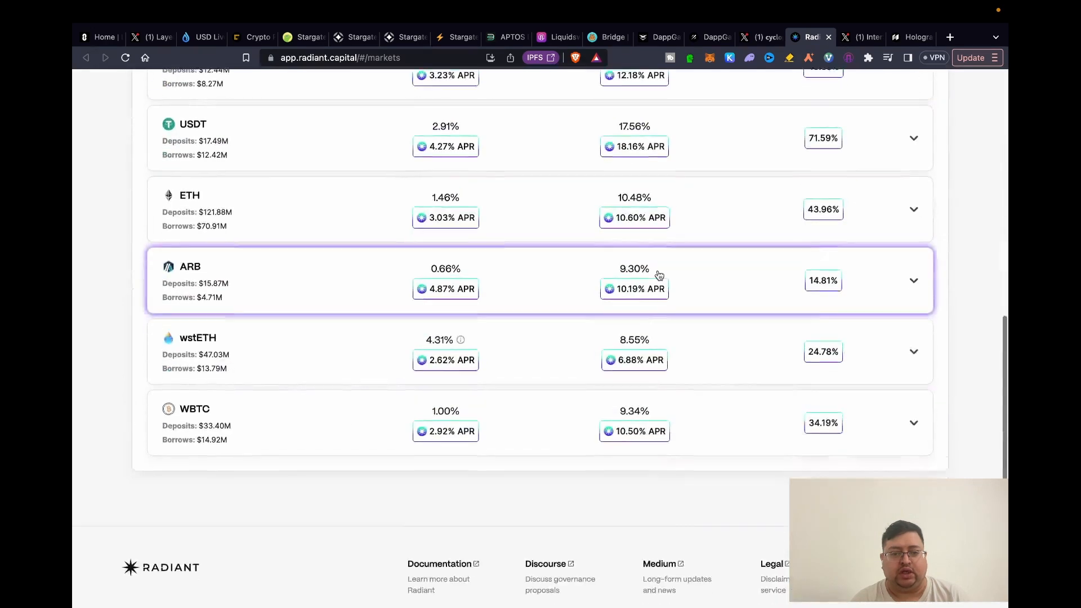
scroll(down, 3)
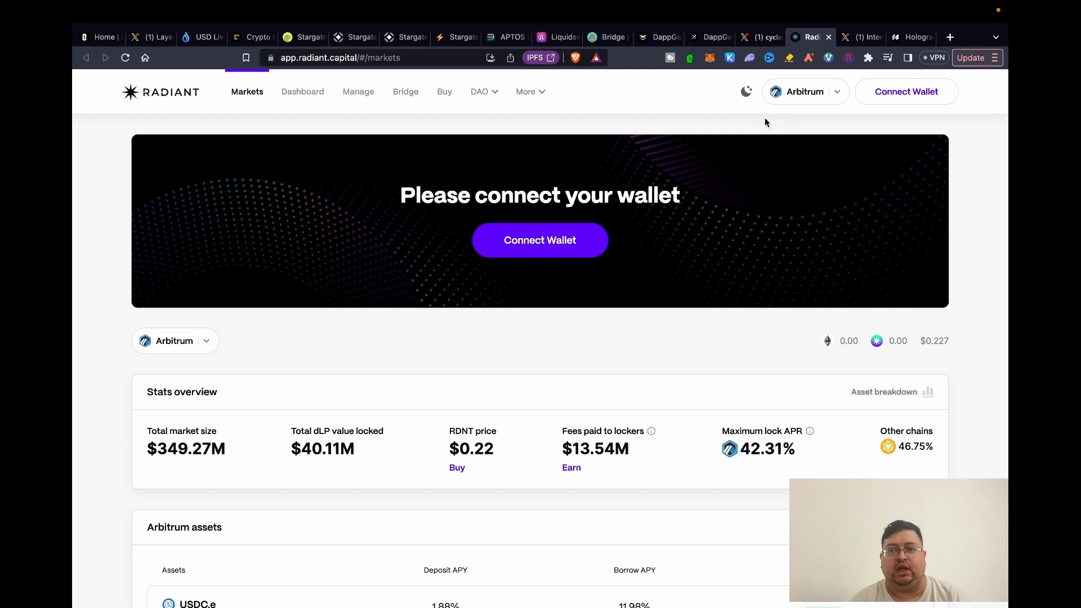
click(862, 36)
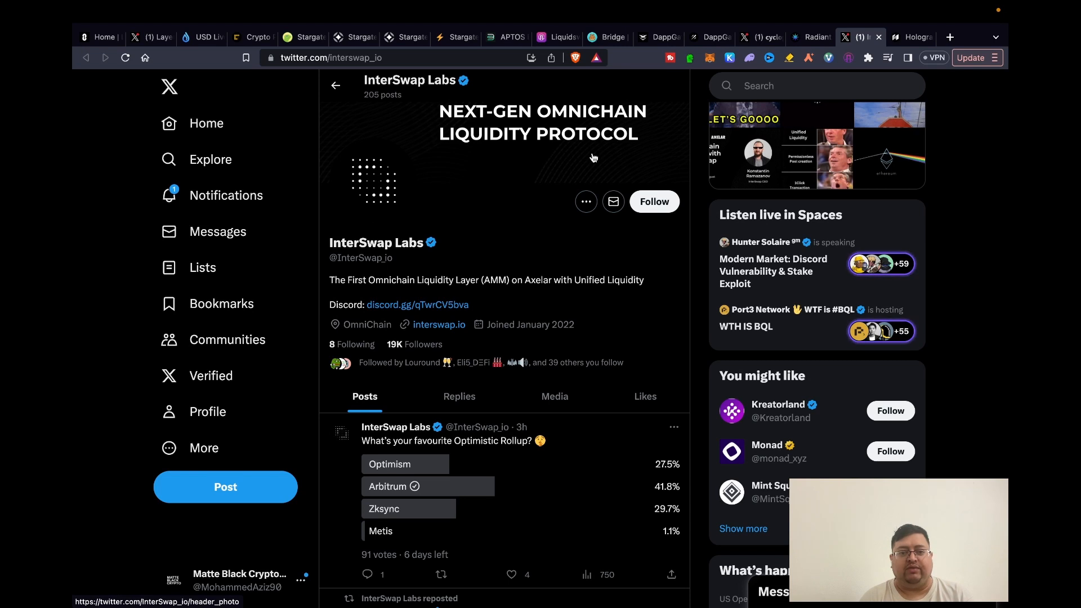
mouse_move(498, 305)
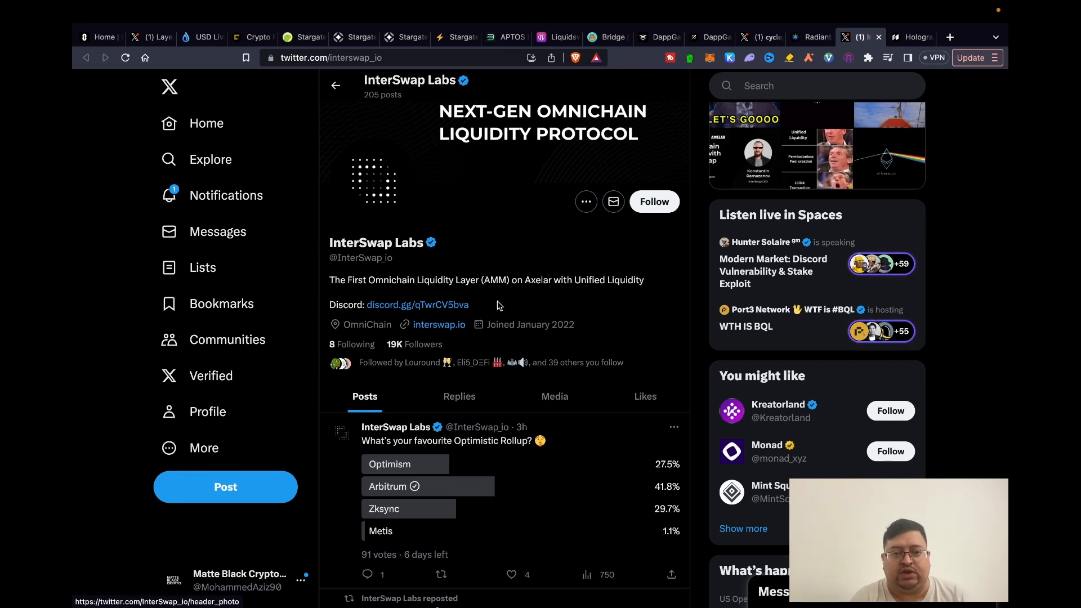
mouse_move(455, 266)
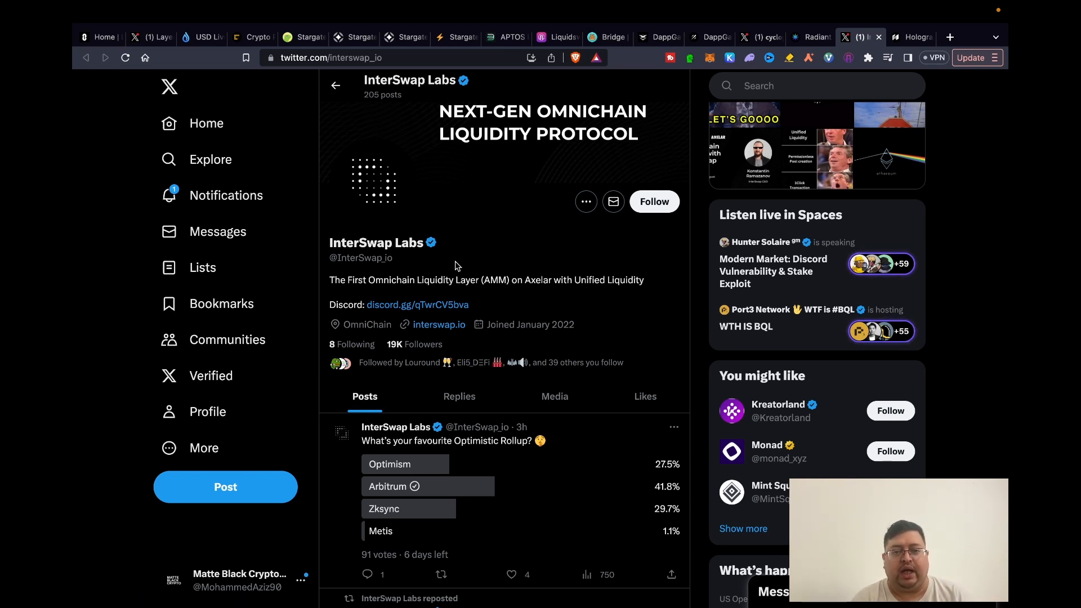
mouse_move(564, 209)
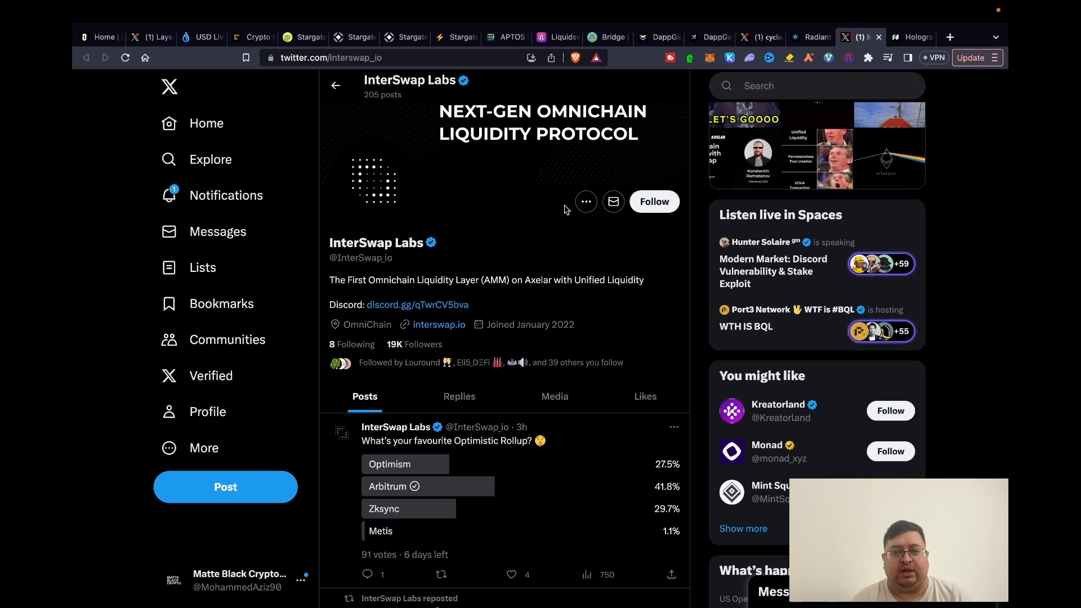
mouse_move(565, 270)
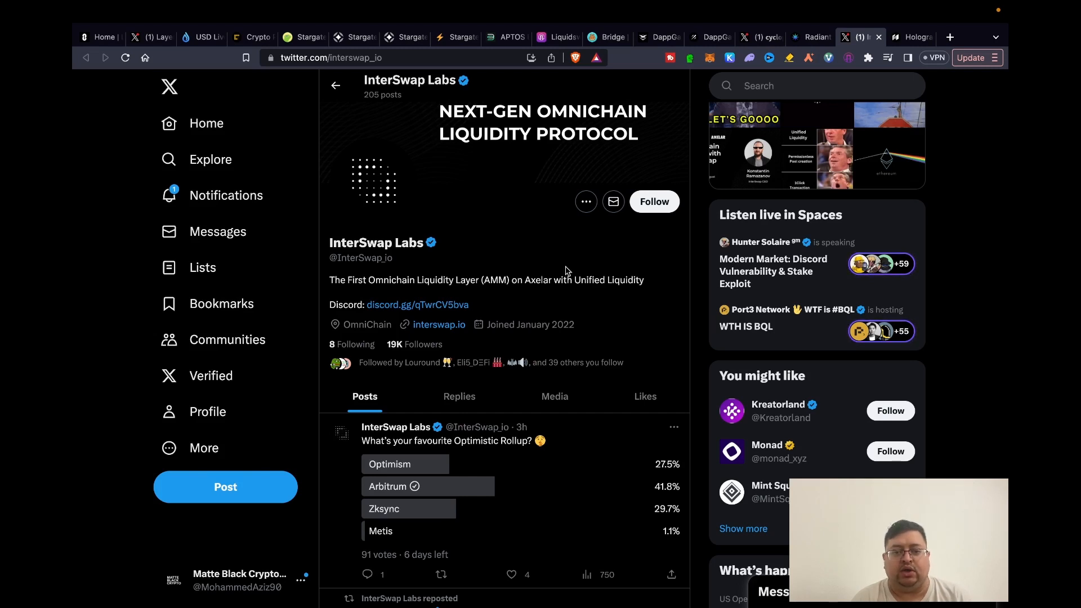
mouse_move(511, 213)
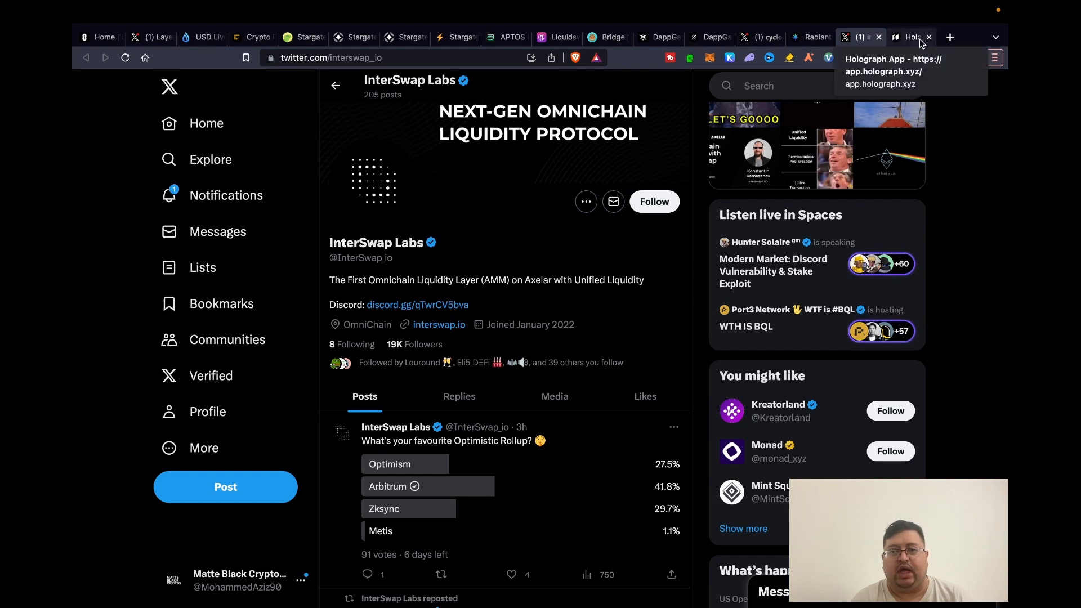
Step: View the chain options in Holograph's free LayerZero mint network dropdown (Polygon)
click(910, 36)
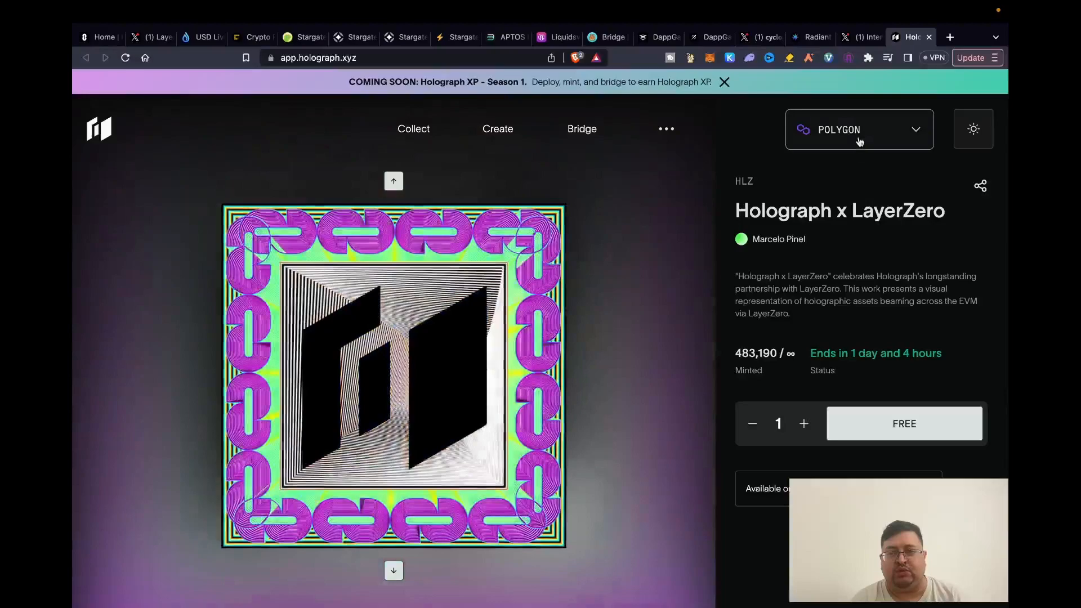
click(858, 130)
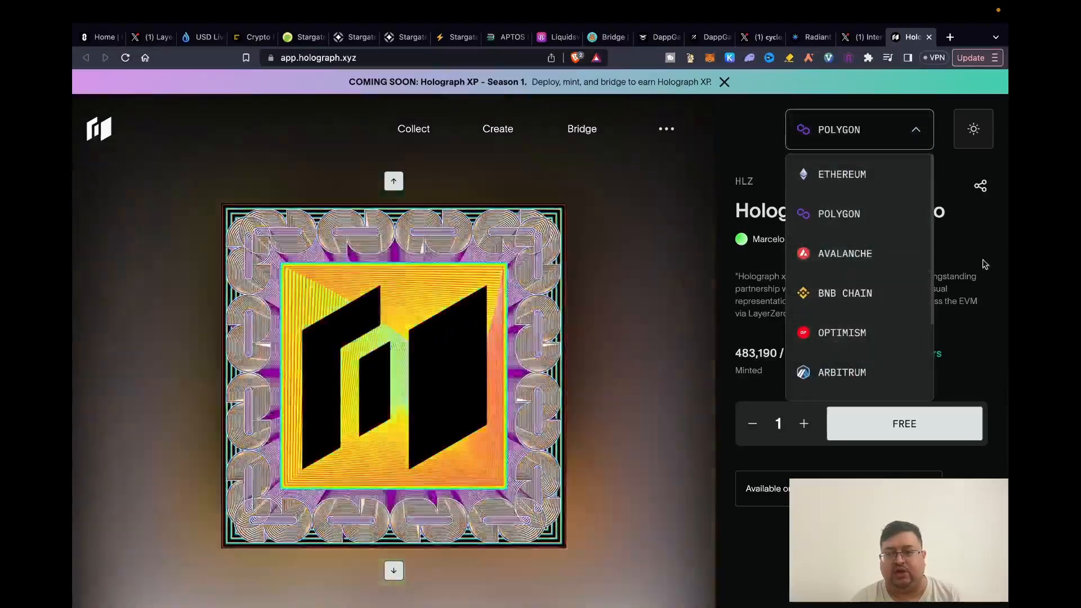
click(859, 129)
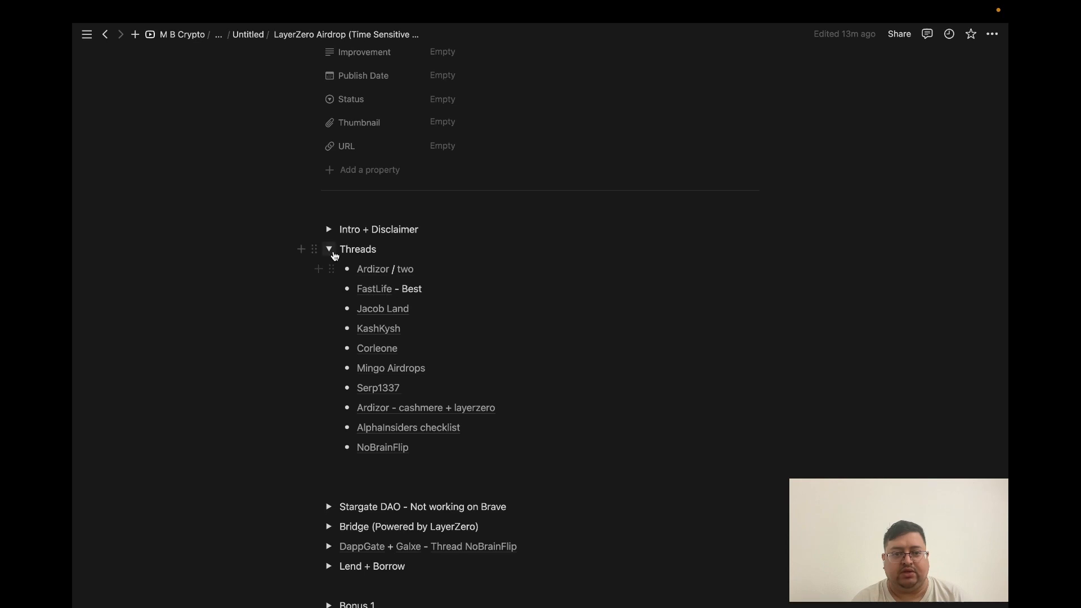
Step: Collapse Threads and expand the Bridge section listing Aptos, Pontem and PancakeSwap links
click(330, 249)
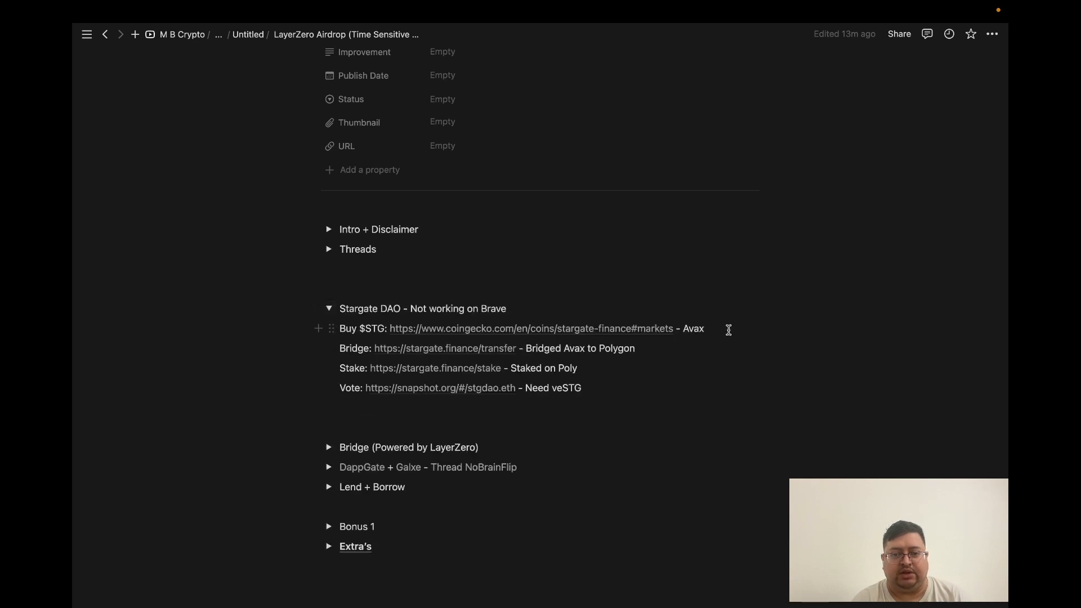
mouse_move(609, 327)
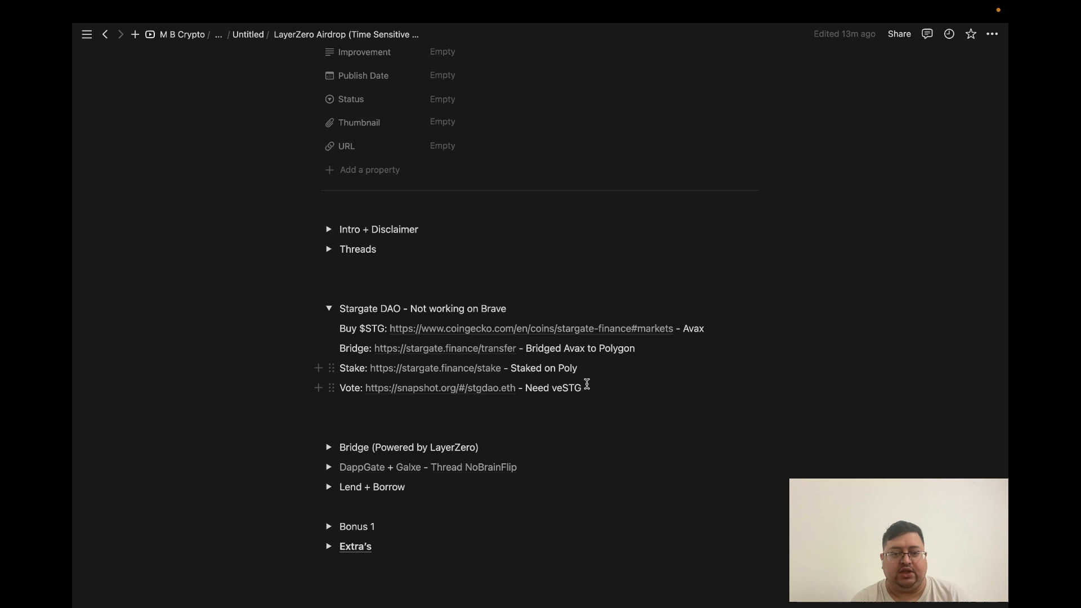
mouse_move(450, 379)
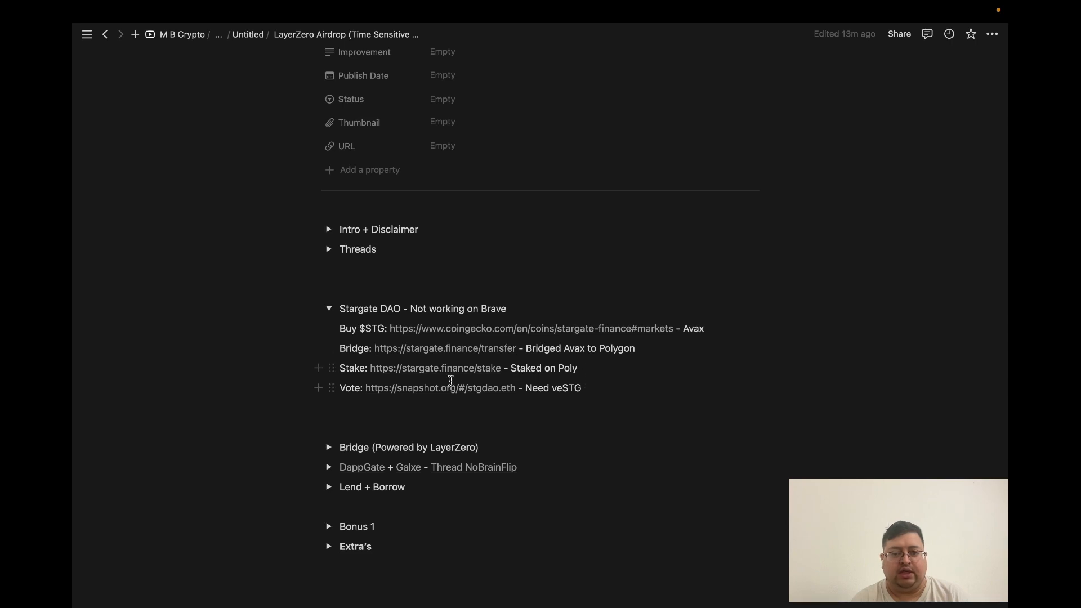
mouse_move(618, 399)
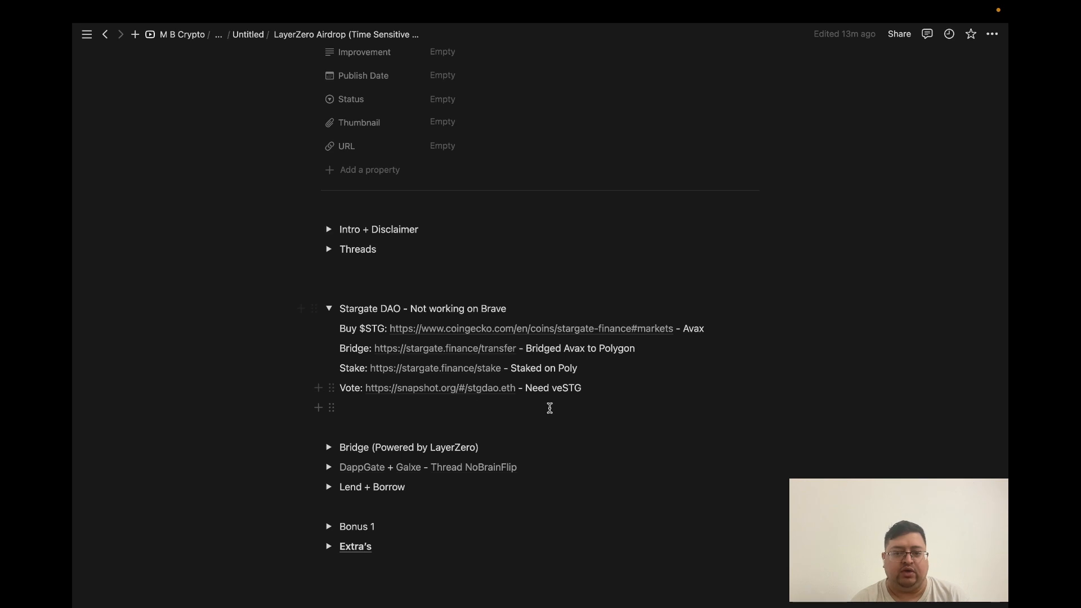
click(330, 447)
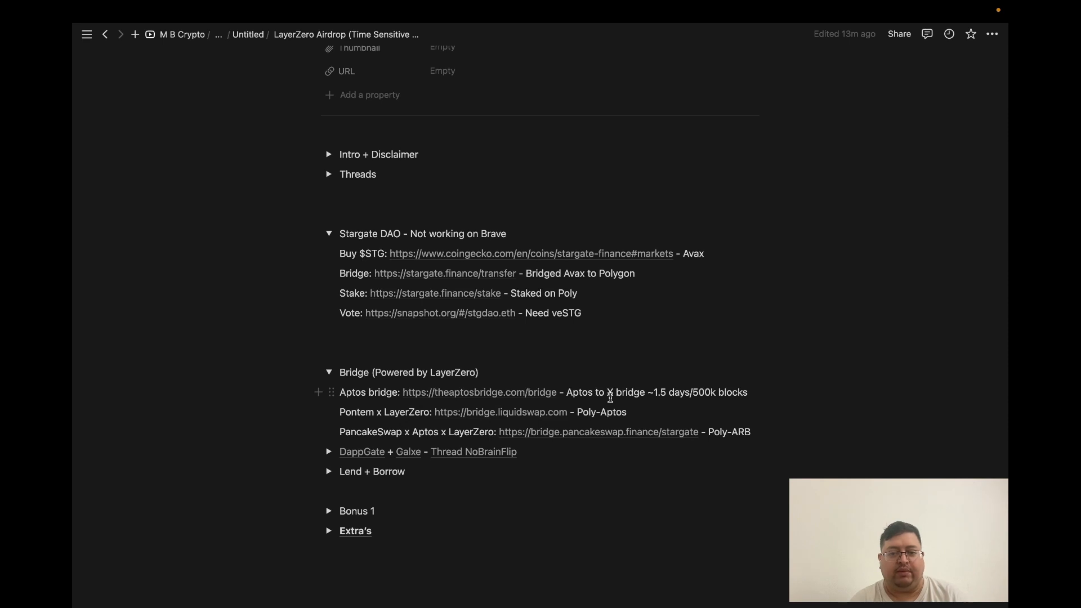
scroll(down, 3)
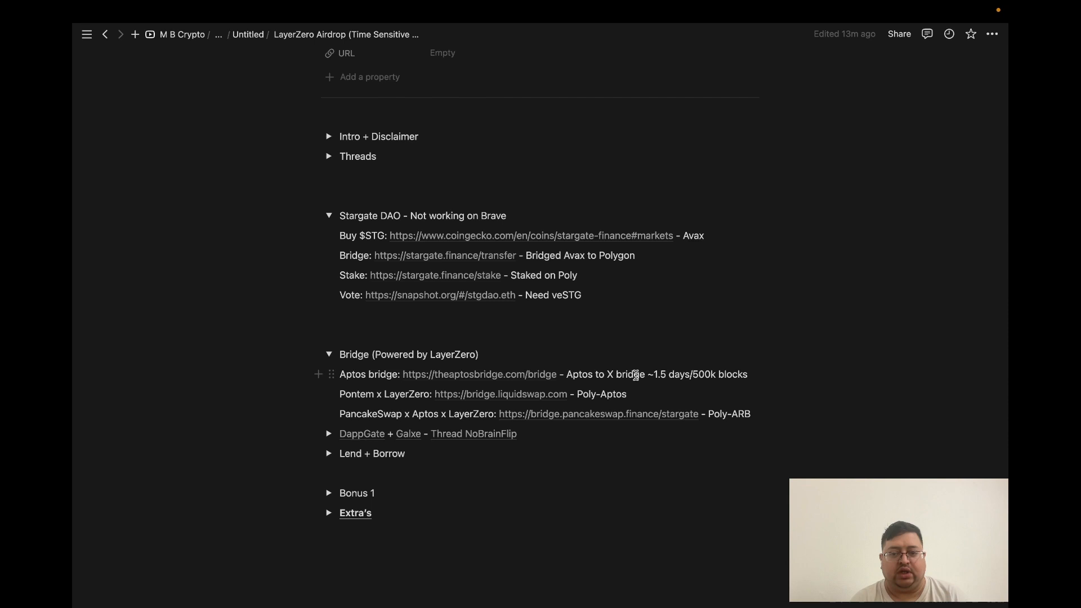
mouse_move(743, 374)
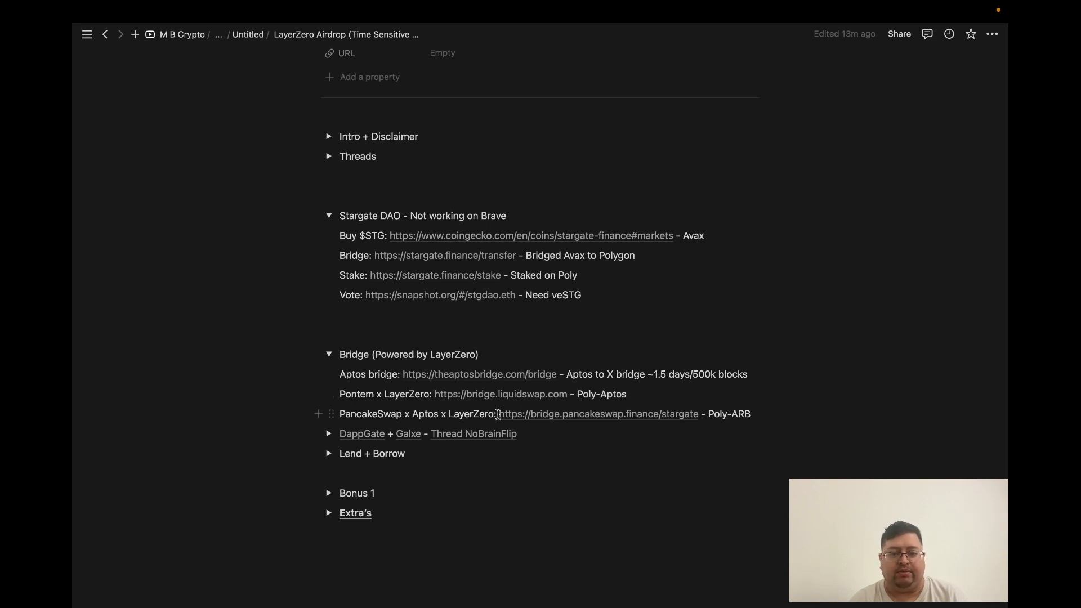
mouse_move(779, 416)
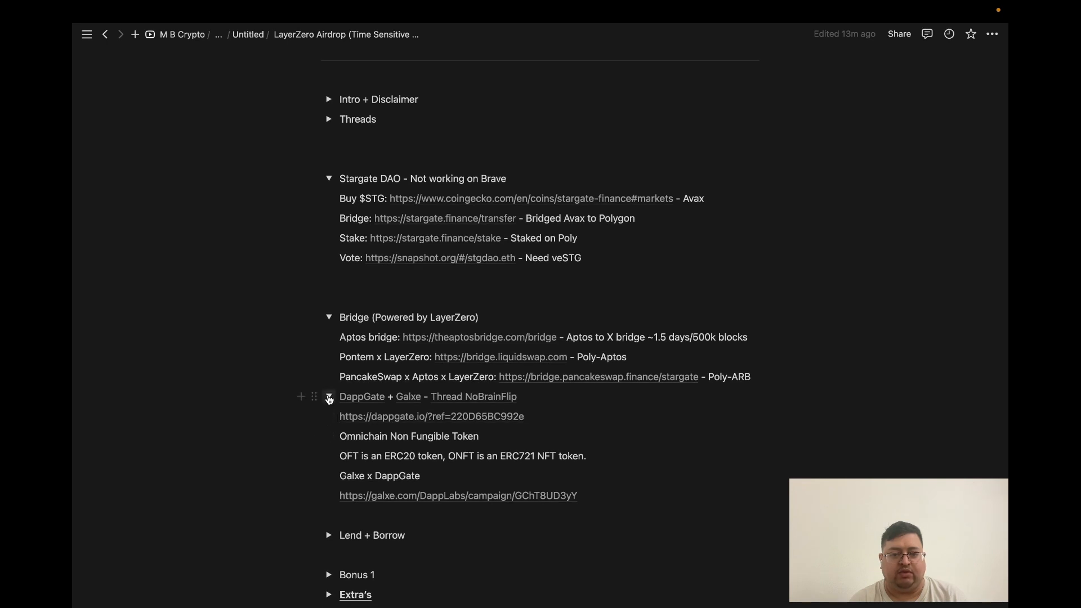
Step: Collapse the bridge sections and expand Lend + Borrow, Bonus 1 and Extra's eligibility notes
click(329, 318)
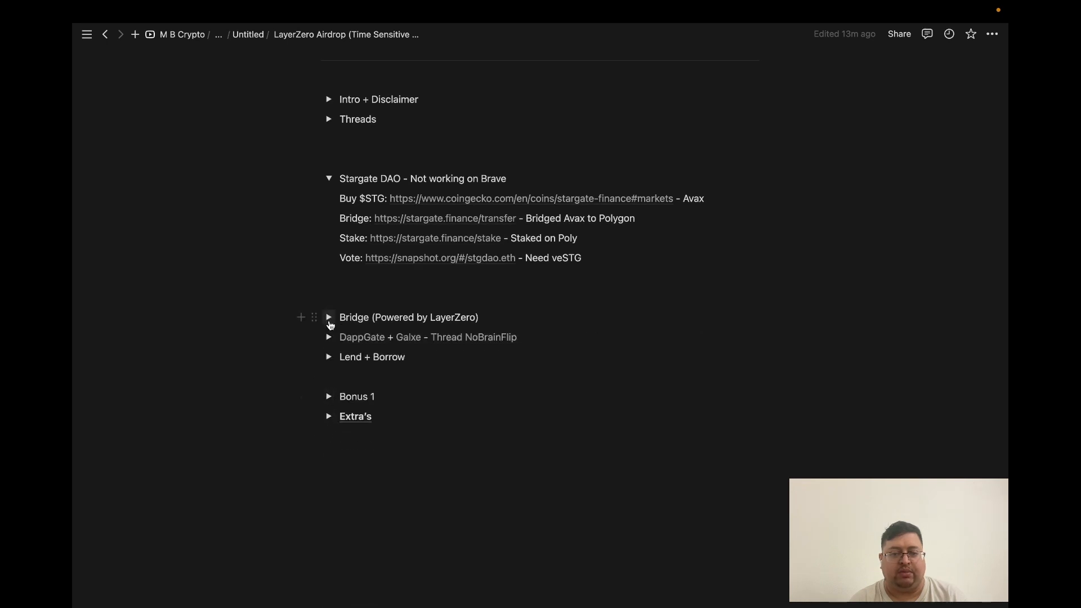
click(330, 357)
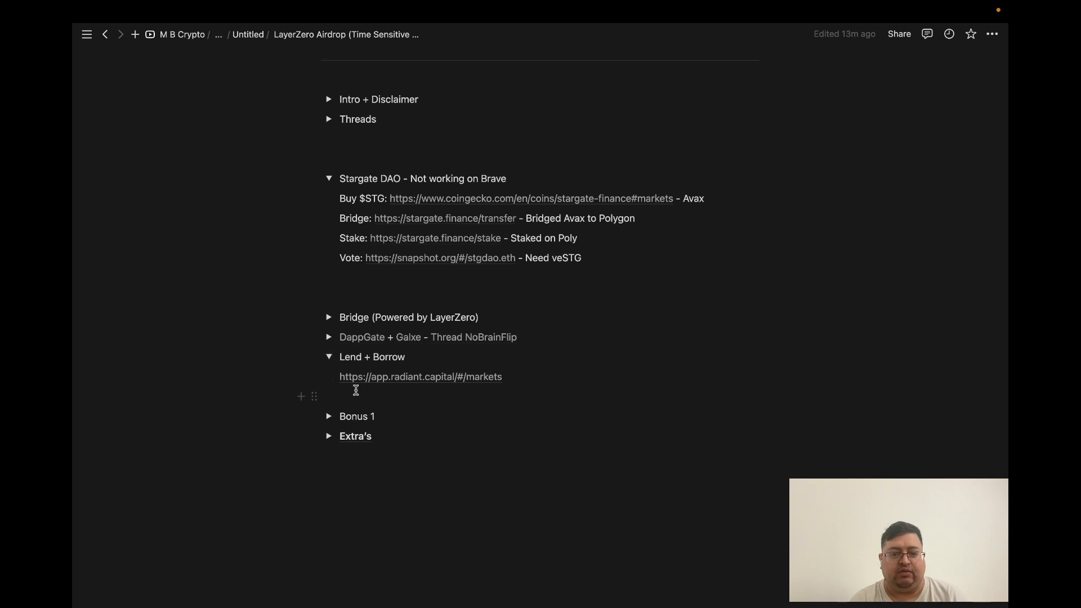
click(329, 415)
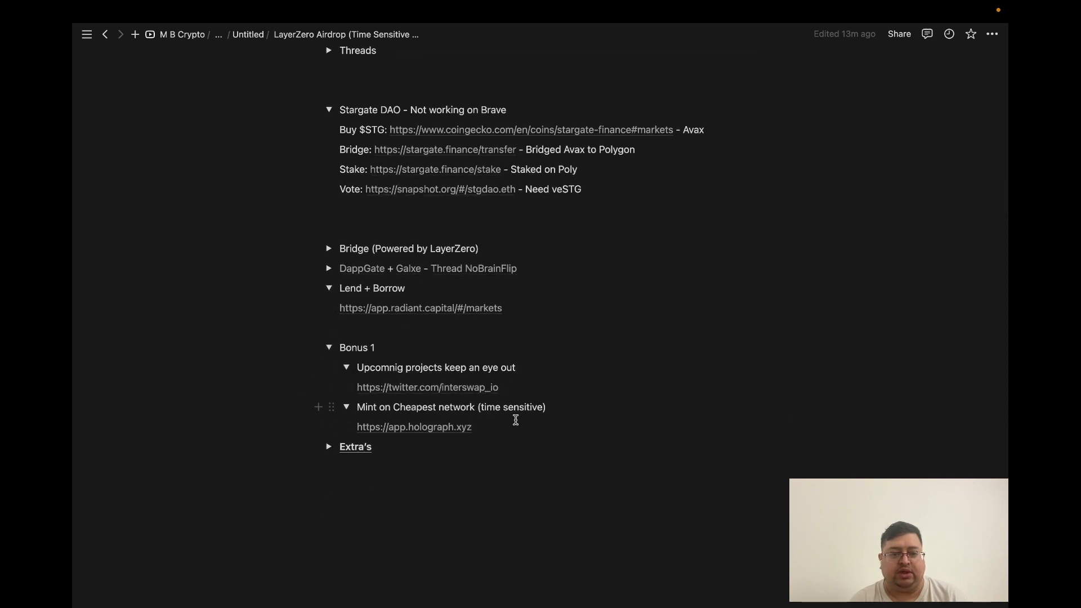
mouse_move(327, 448)
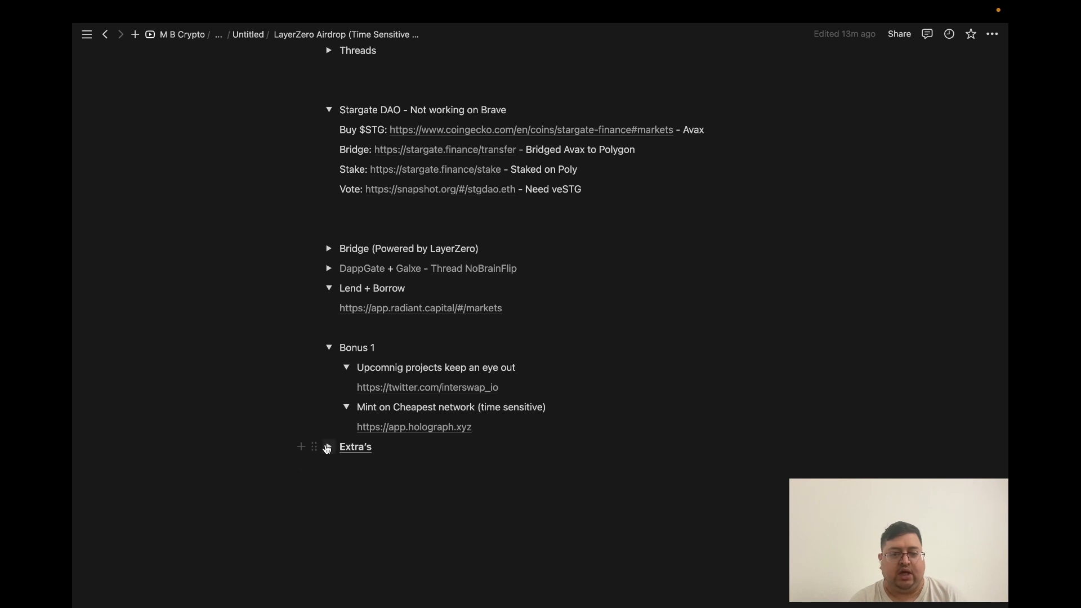
click(328, 348)
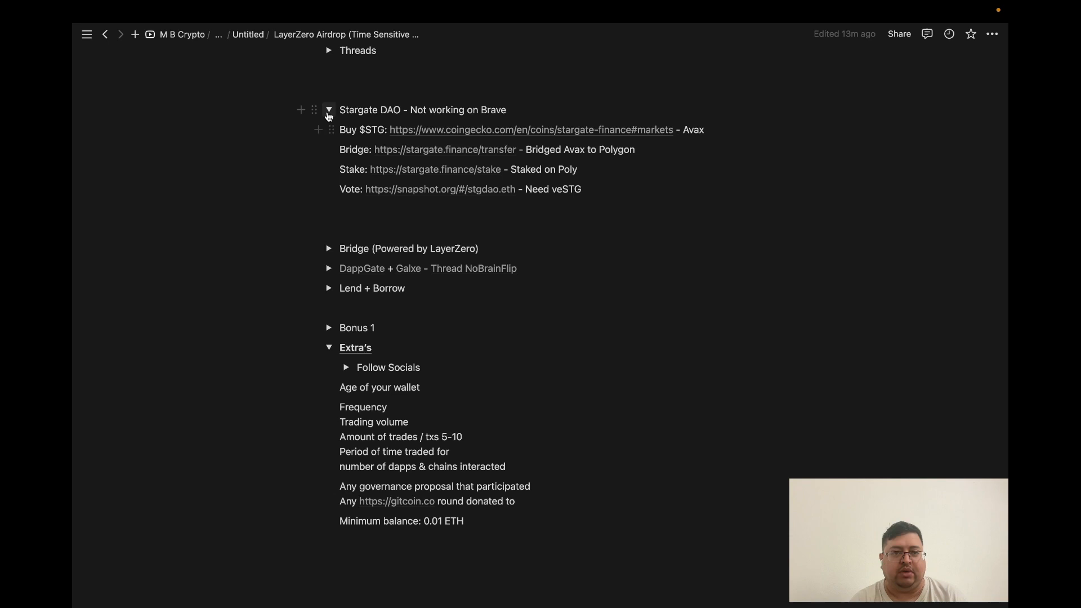
Step: Collapse the Stargate DAO and Extra's sections so only headings remain
click(329, 109)
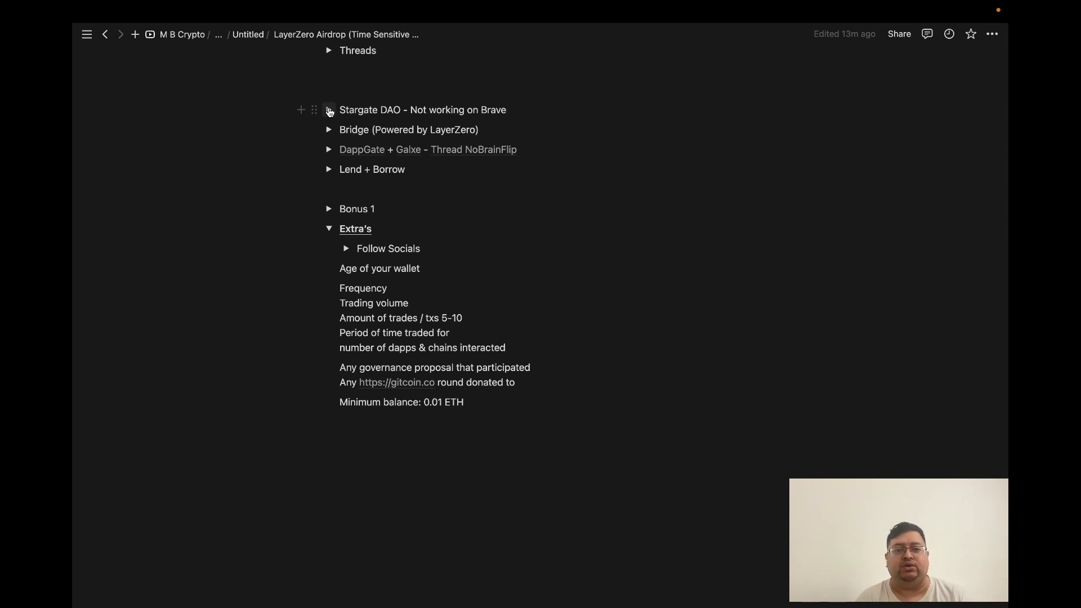
mouse_move(329, 170)
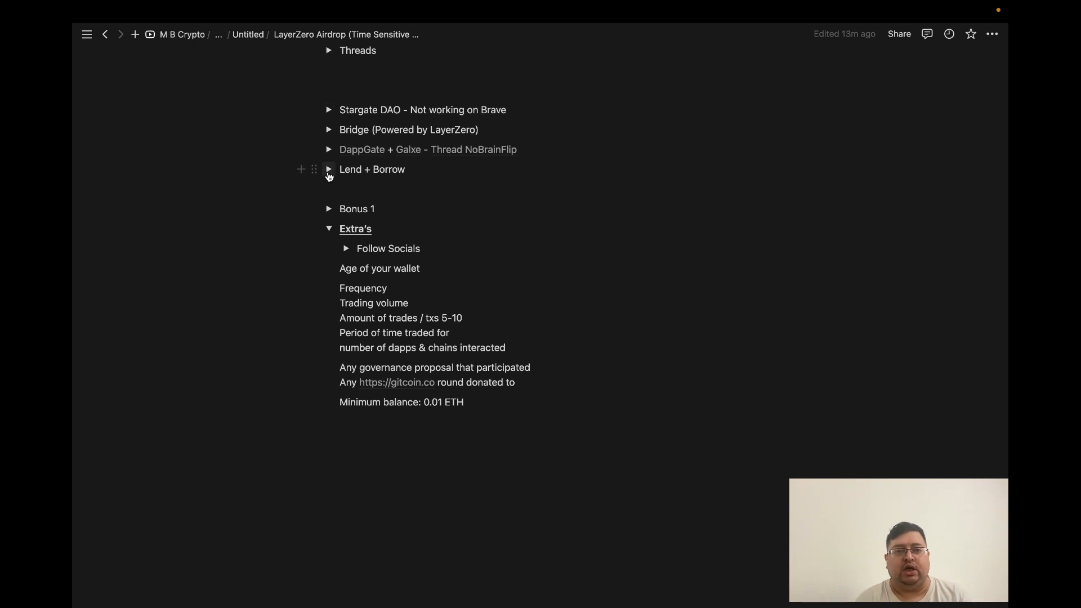
click(329, 228)
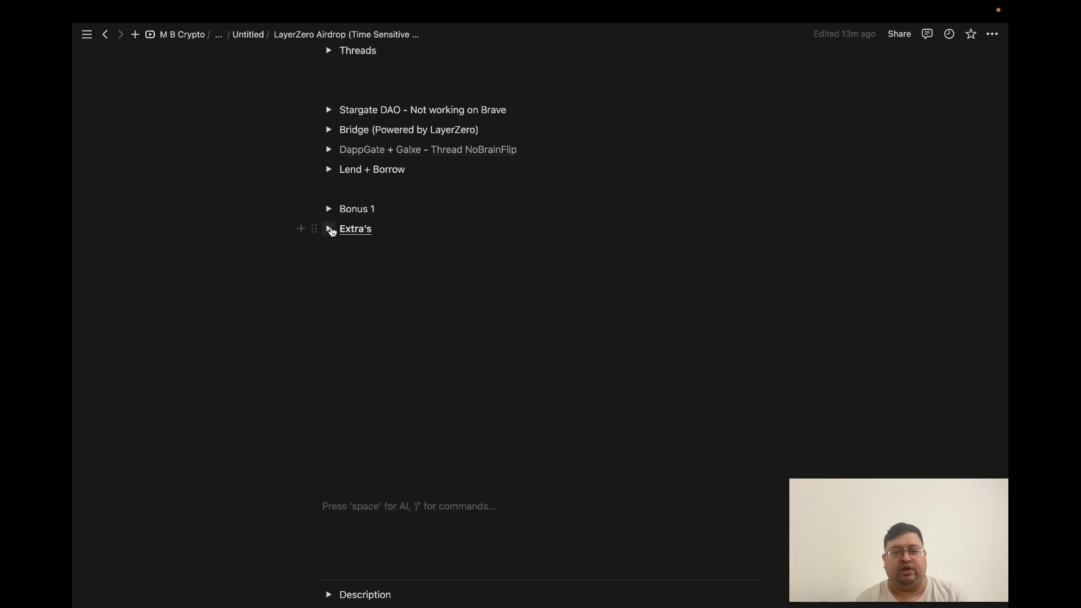